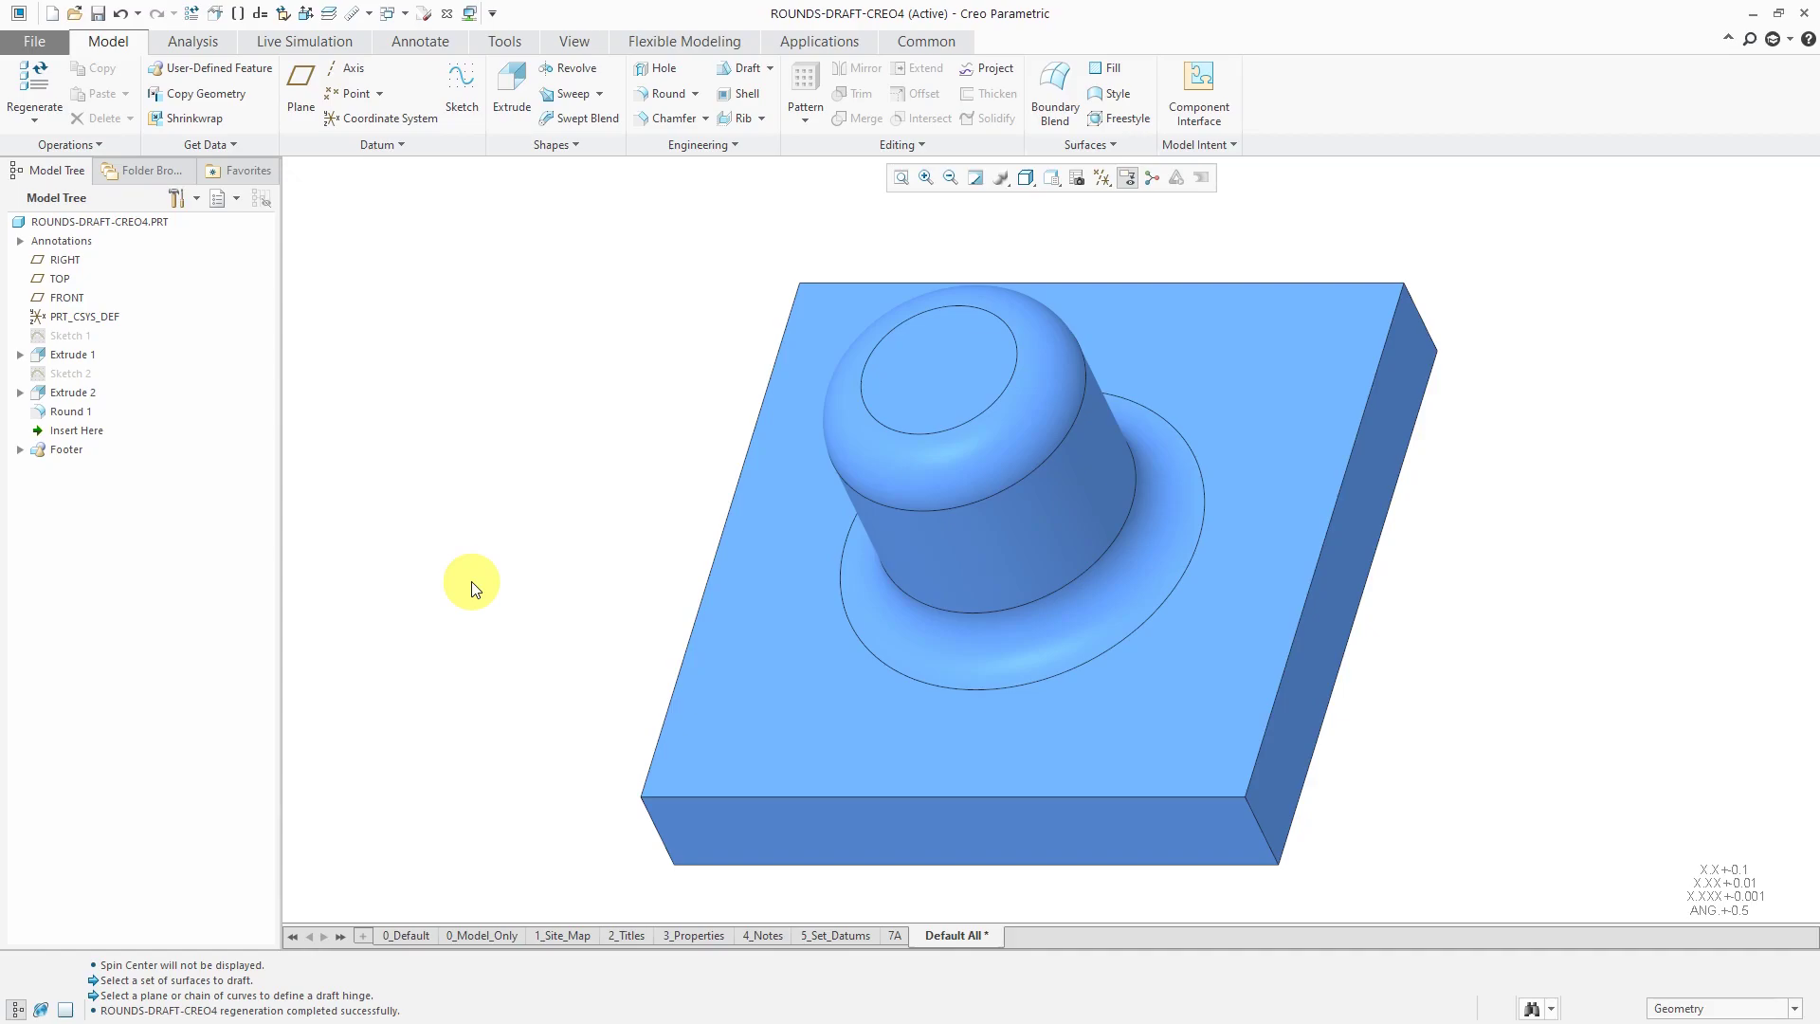
pyautogui.moveTo(749, 90)
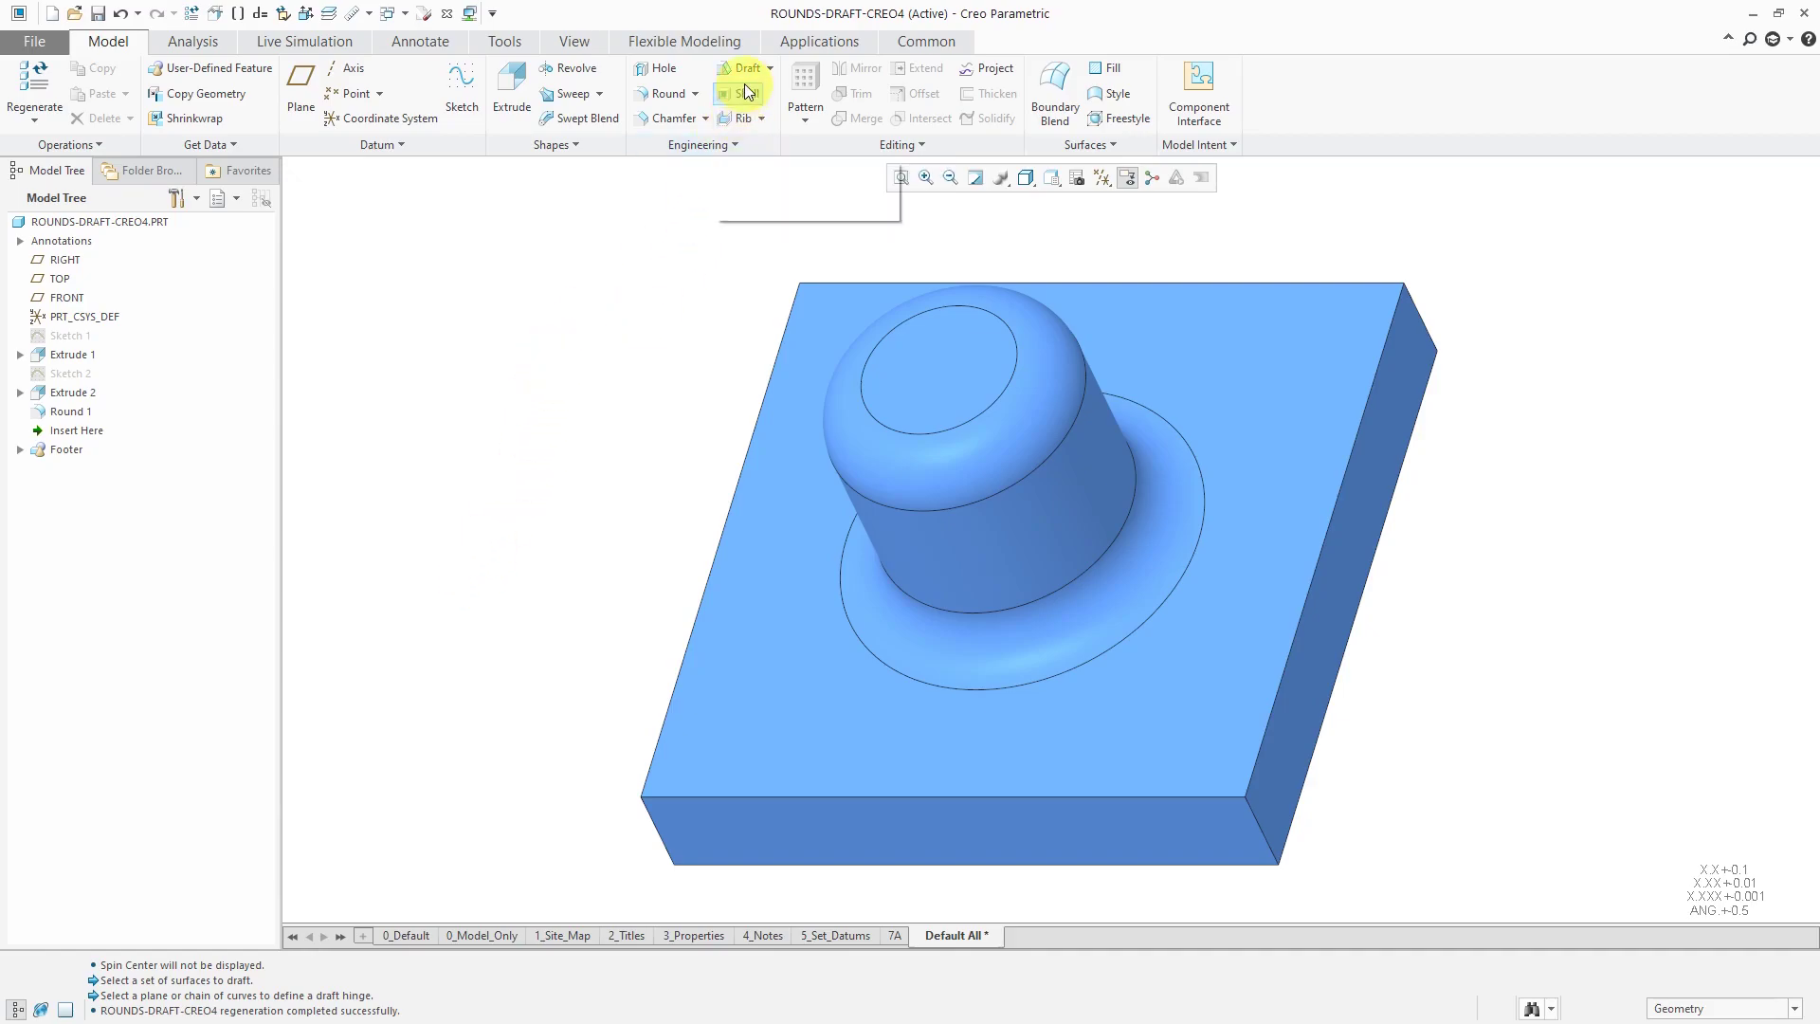
# - Draft the cylinder's side surface hinged at the base's top face, keeping Draft 1 as failed
pyautogui.click(744, 68)
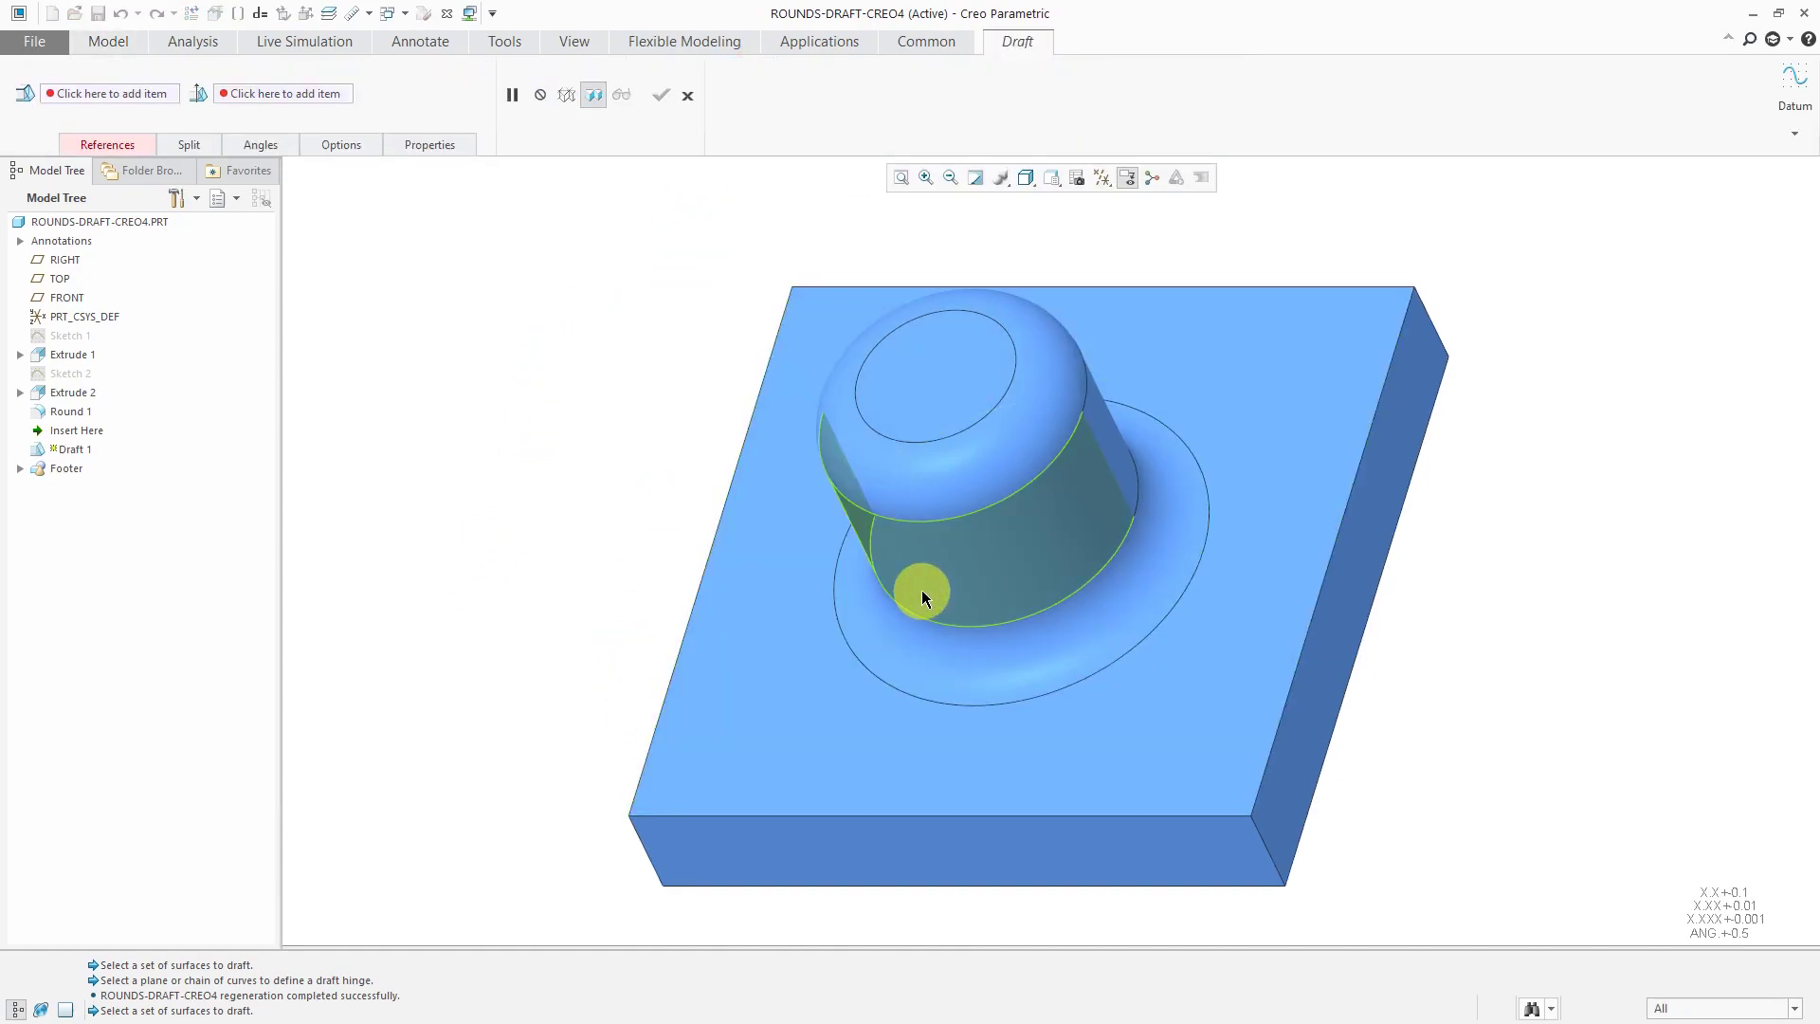
pyautogui.click(922, 593)
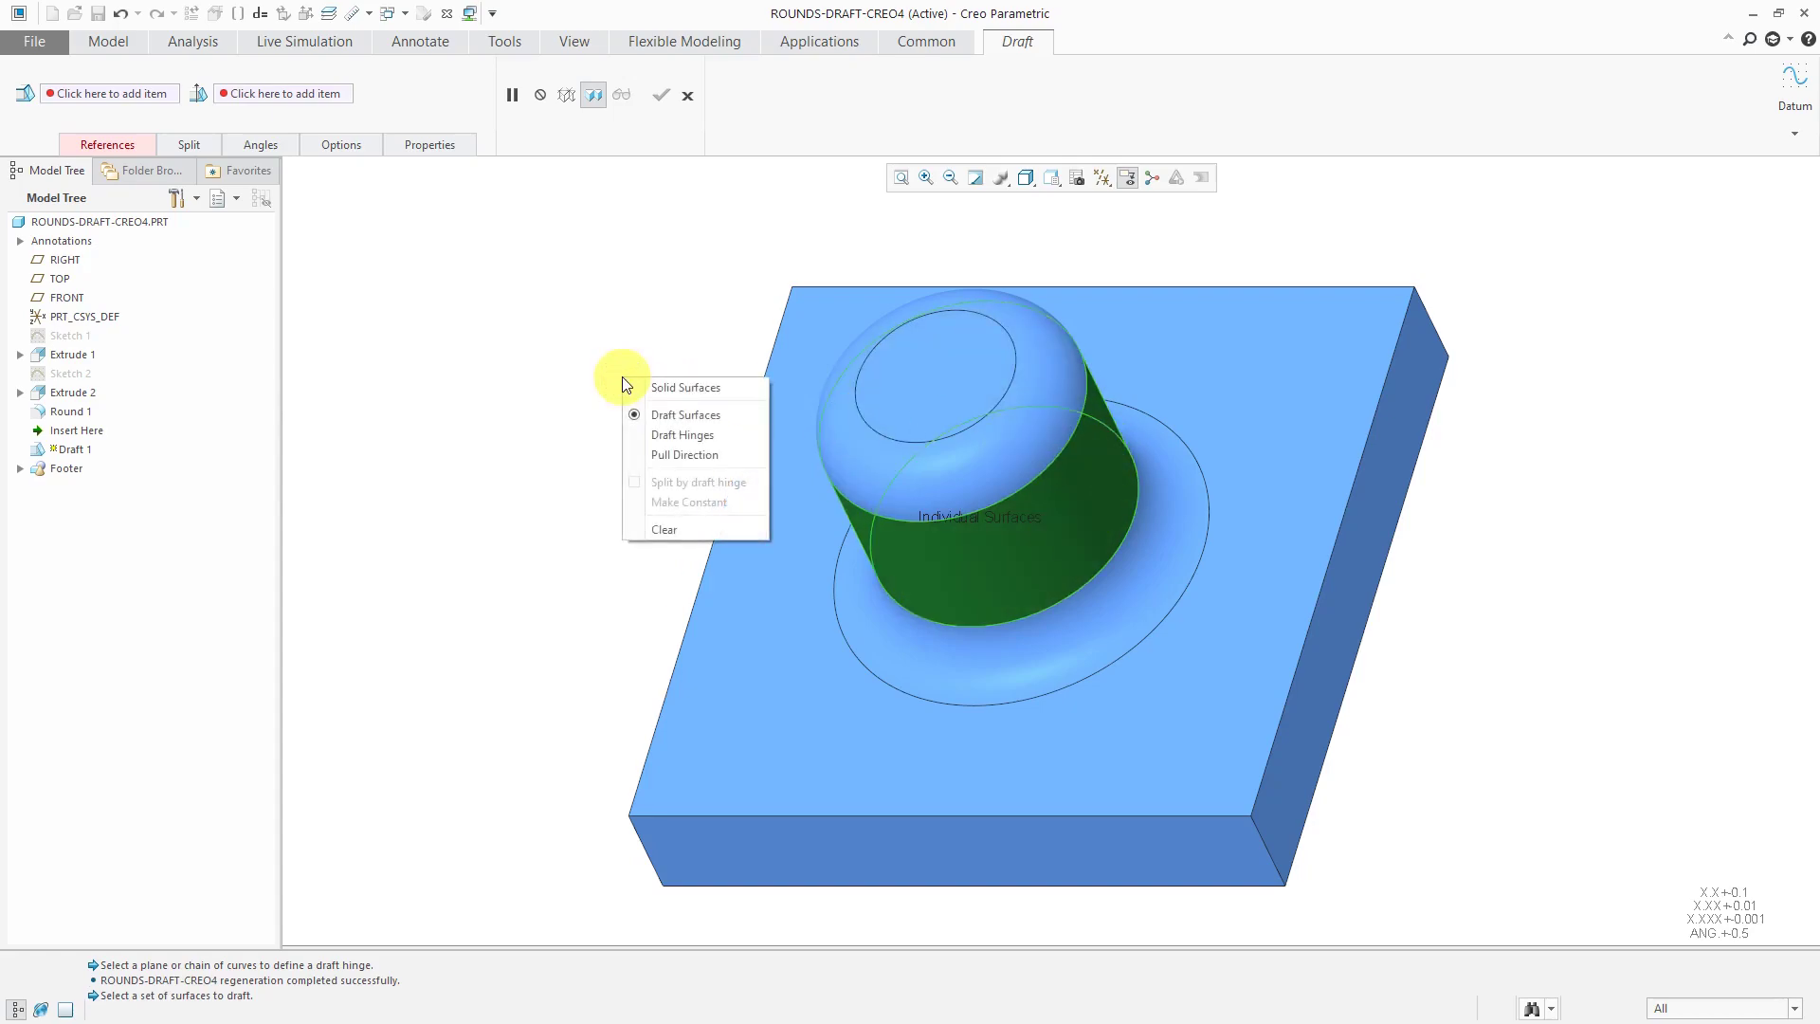
pyautogui.click(683, 434)
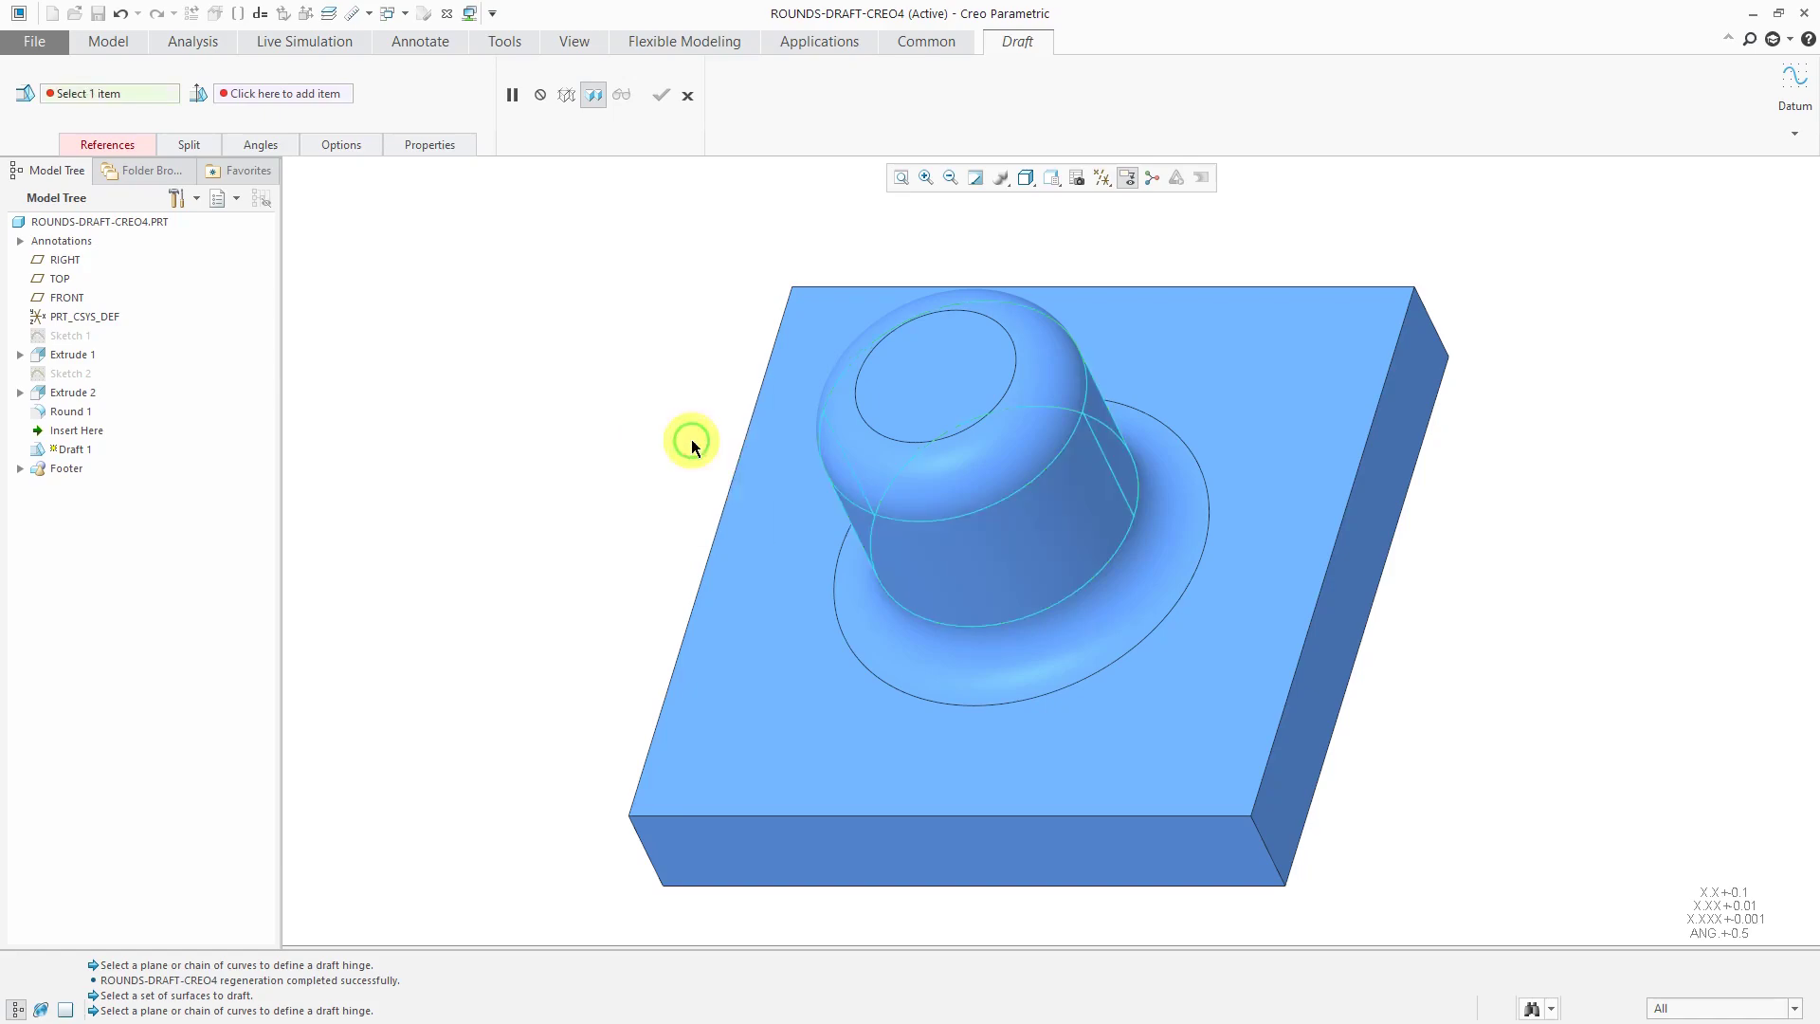
pyautogui.click(767, 656)
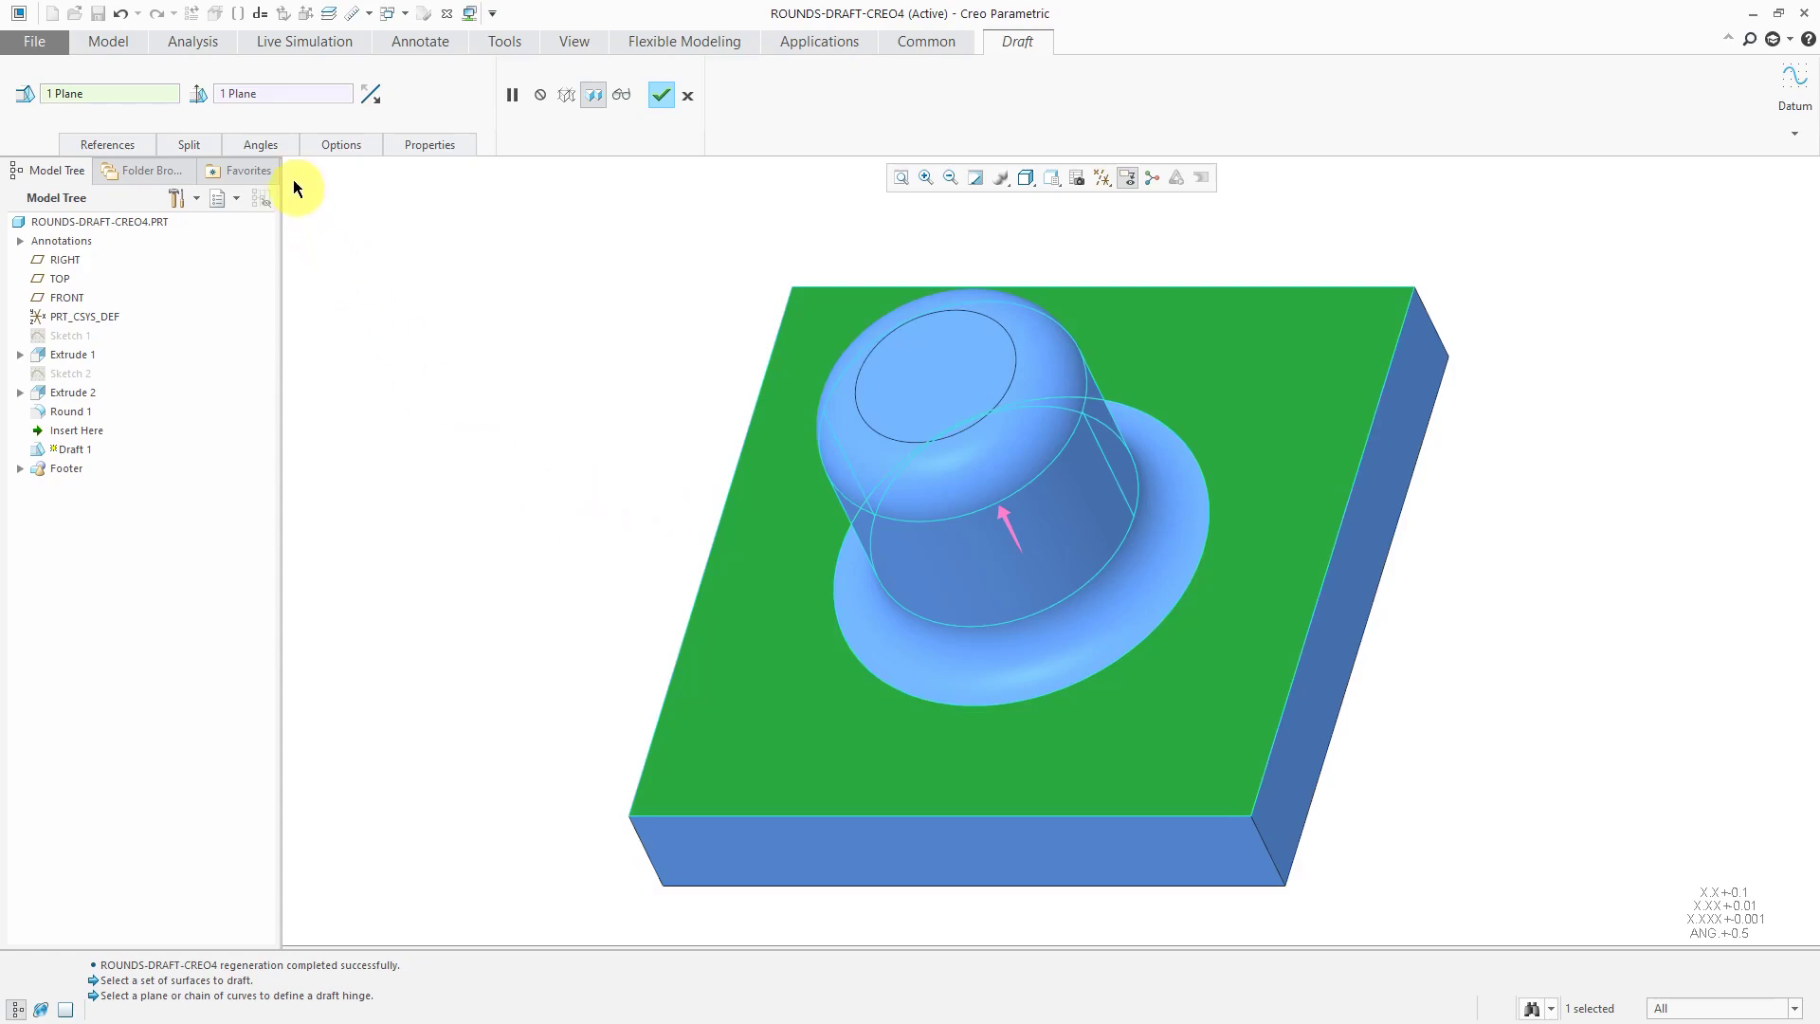
pyautogui.click(260, 144)
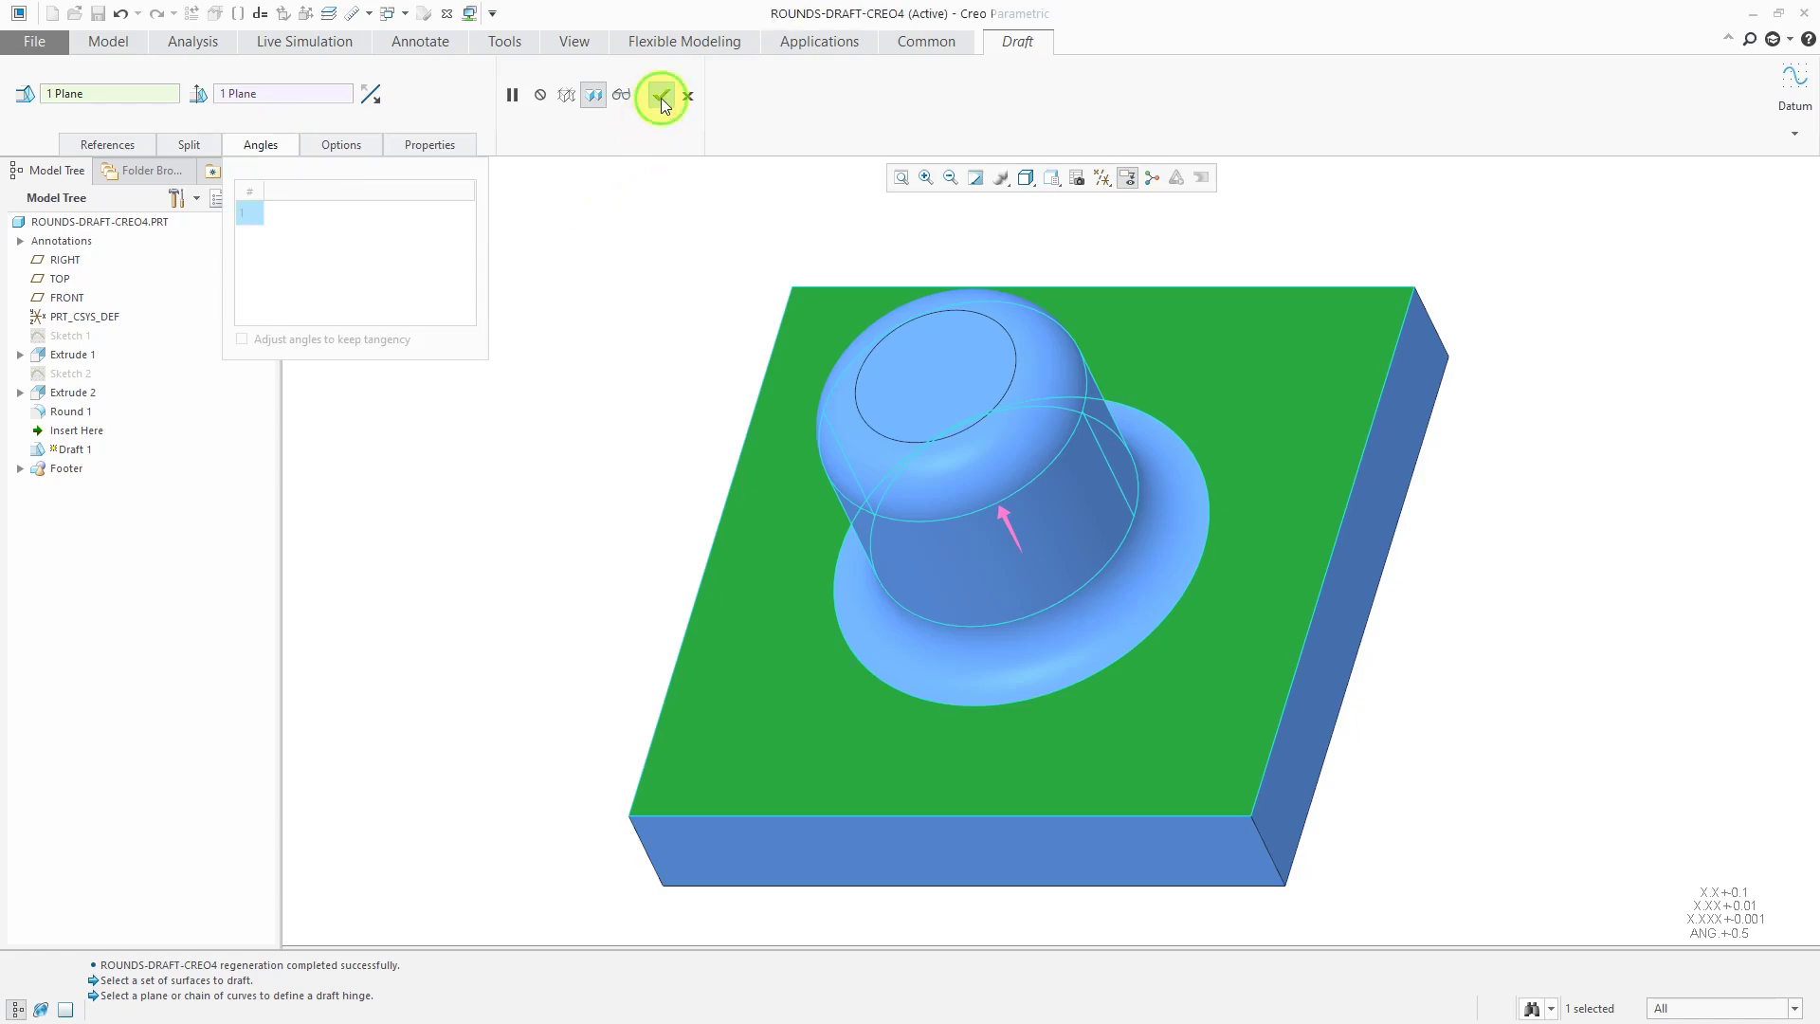
pyautogui.click(662, 95)
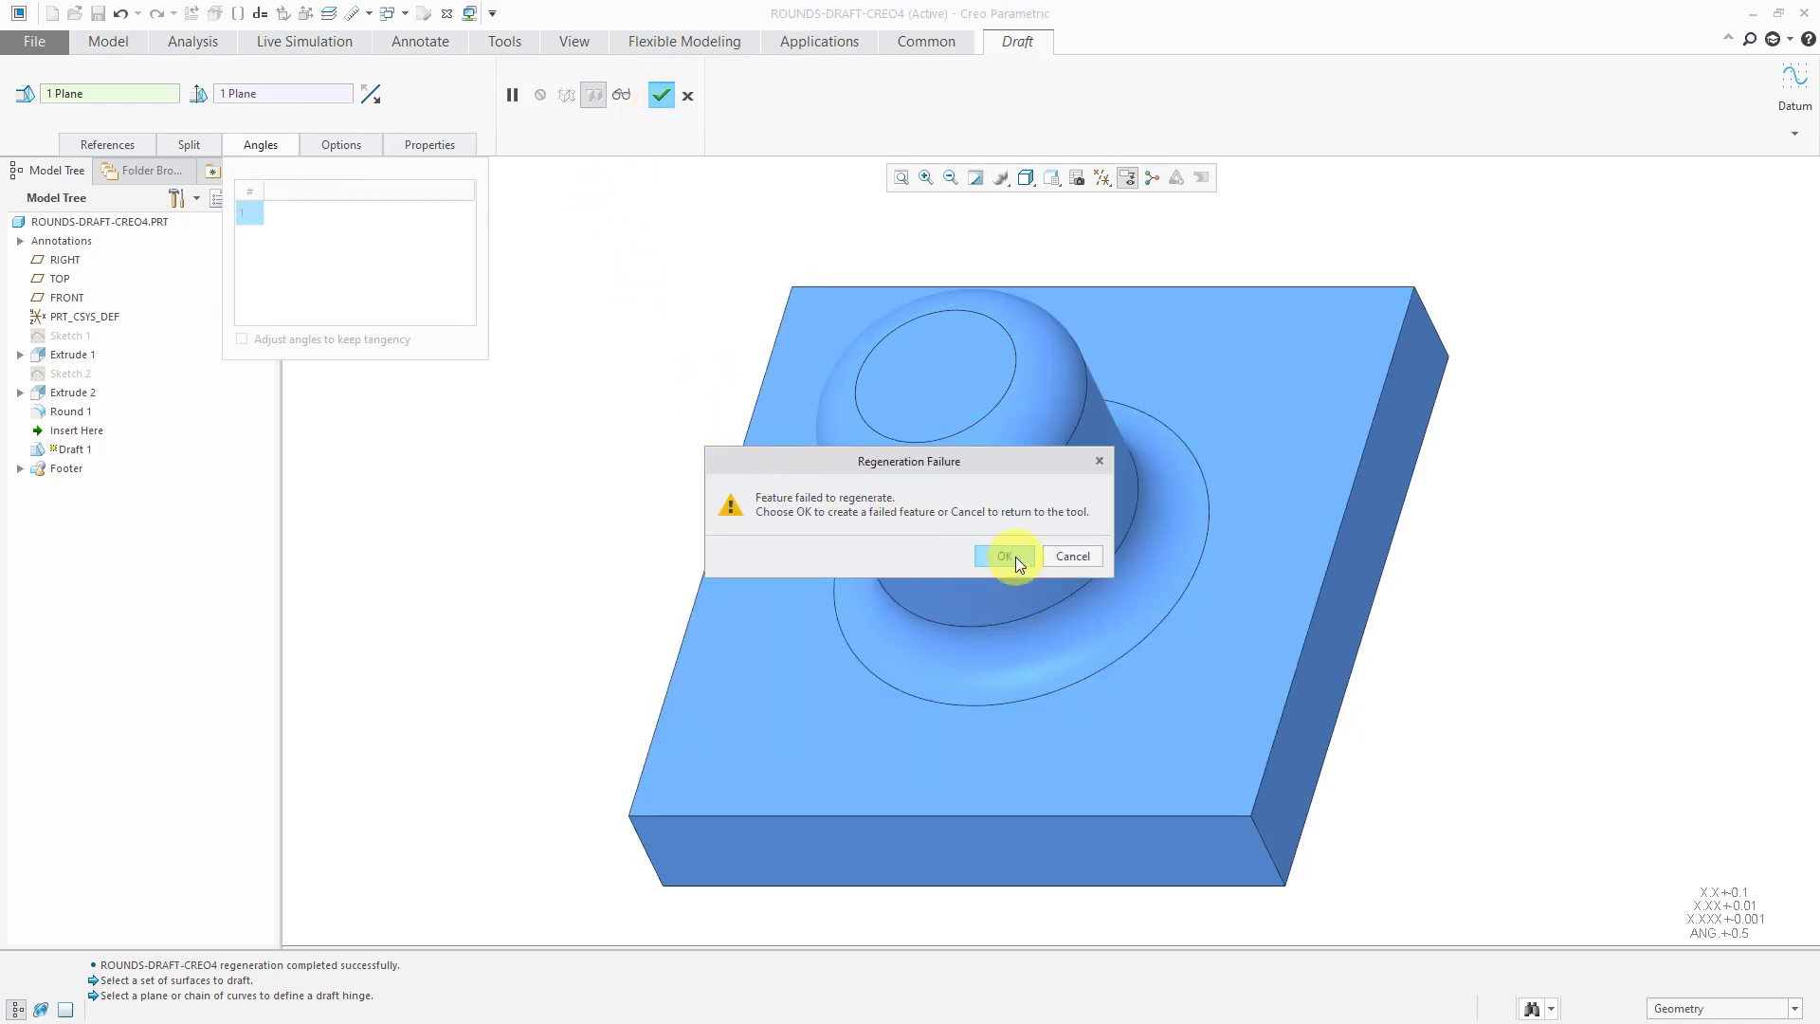
pyautogui.click(1004, 555)
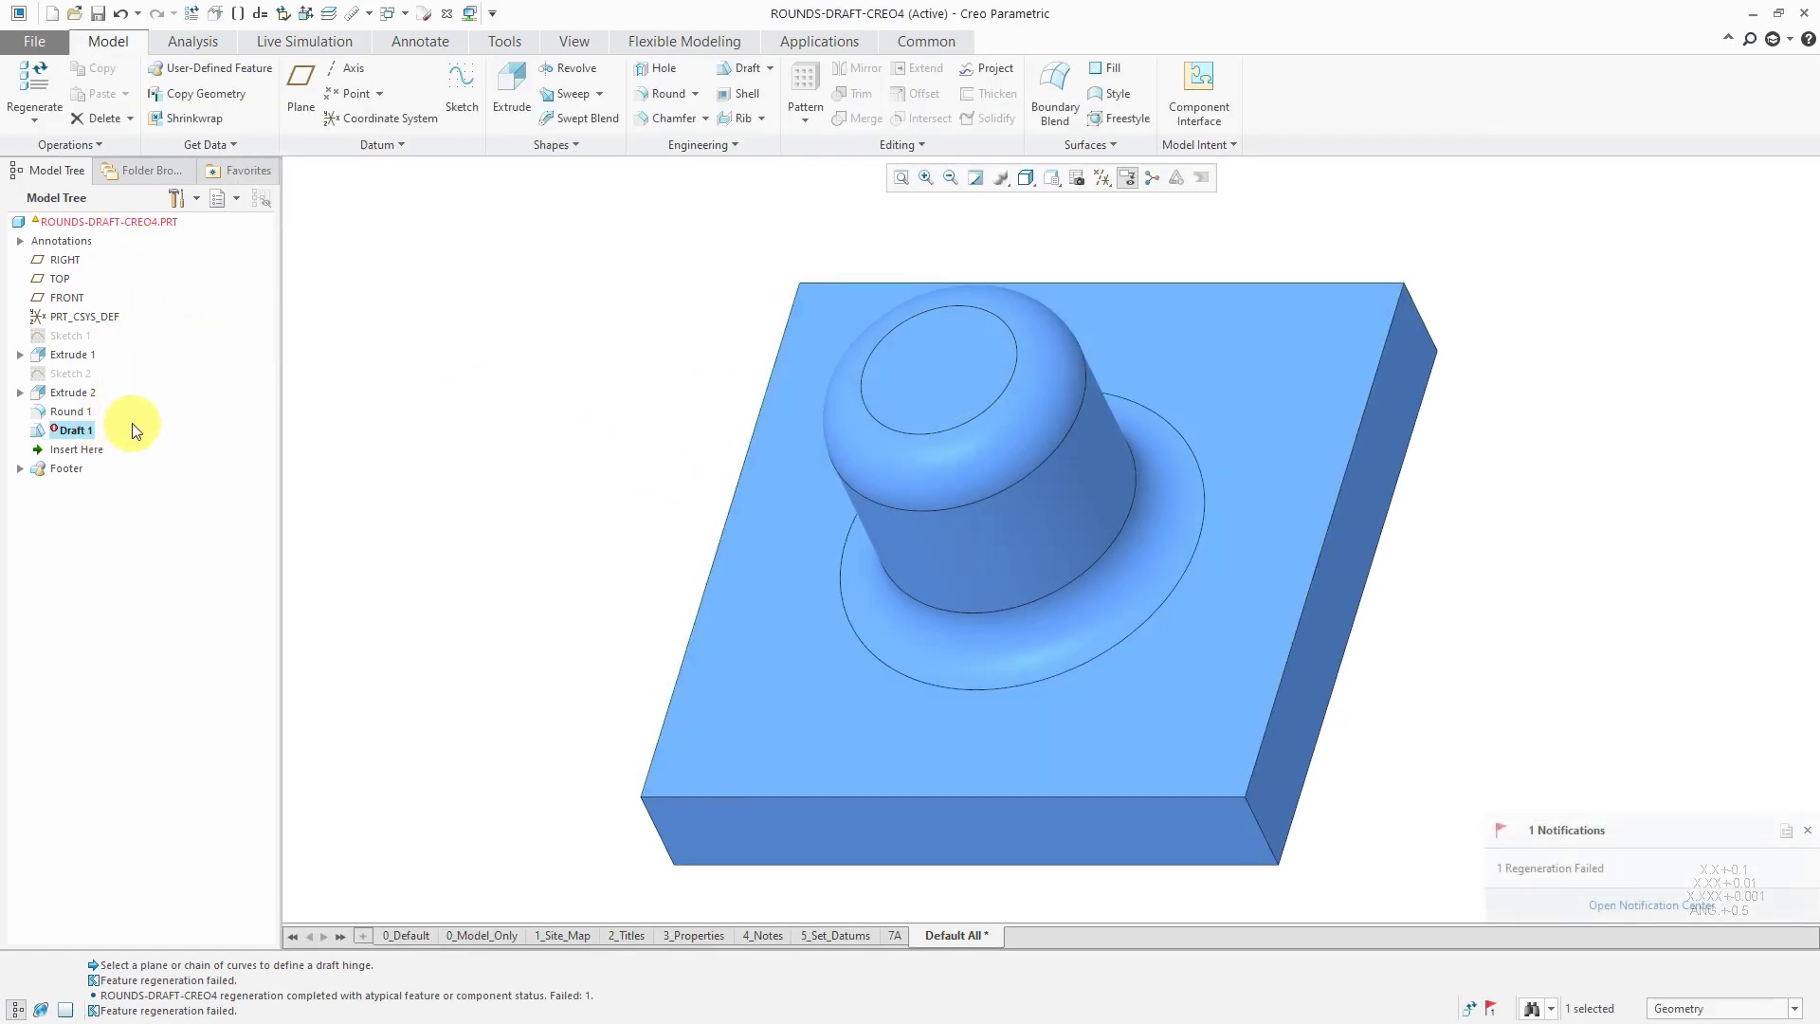
# - Delete the failed Draft 1 feature from the Model Tree
pyautogui.rightClick(76, 429)
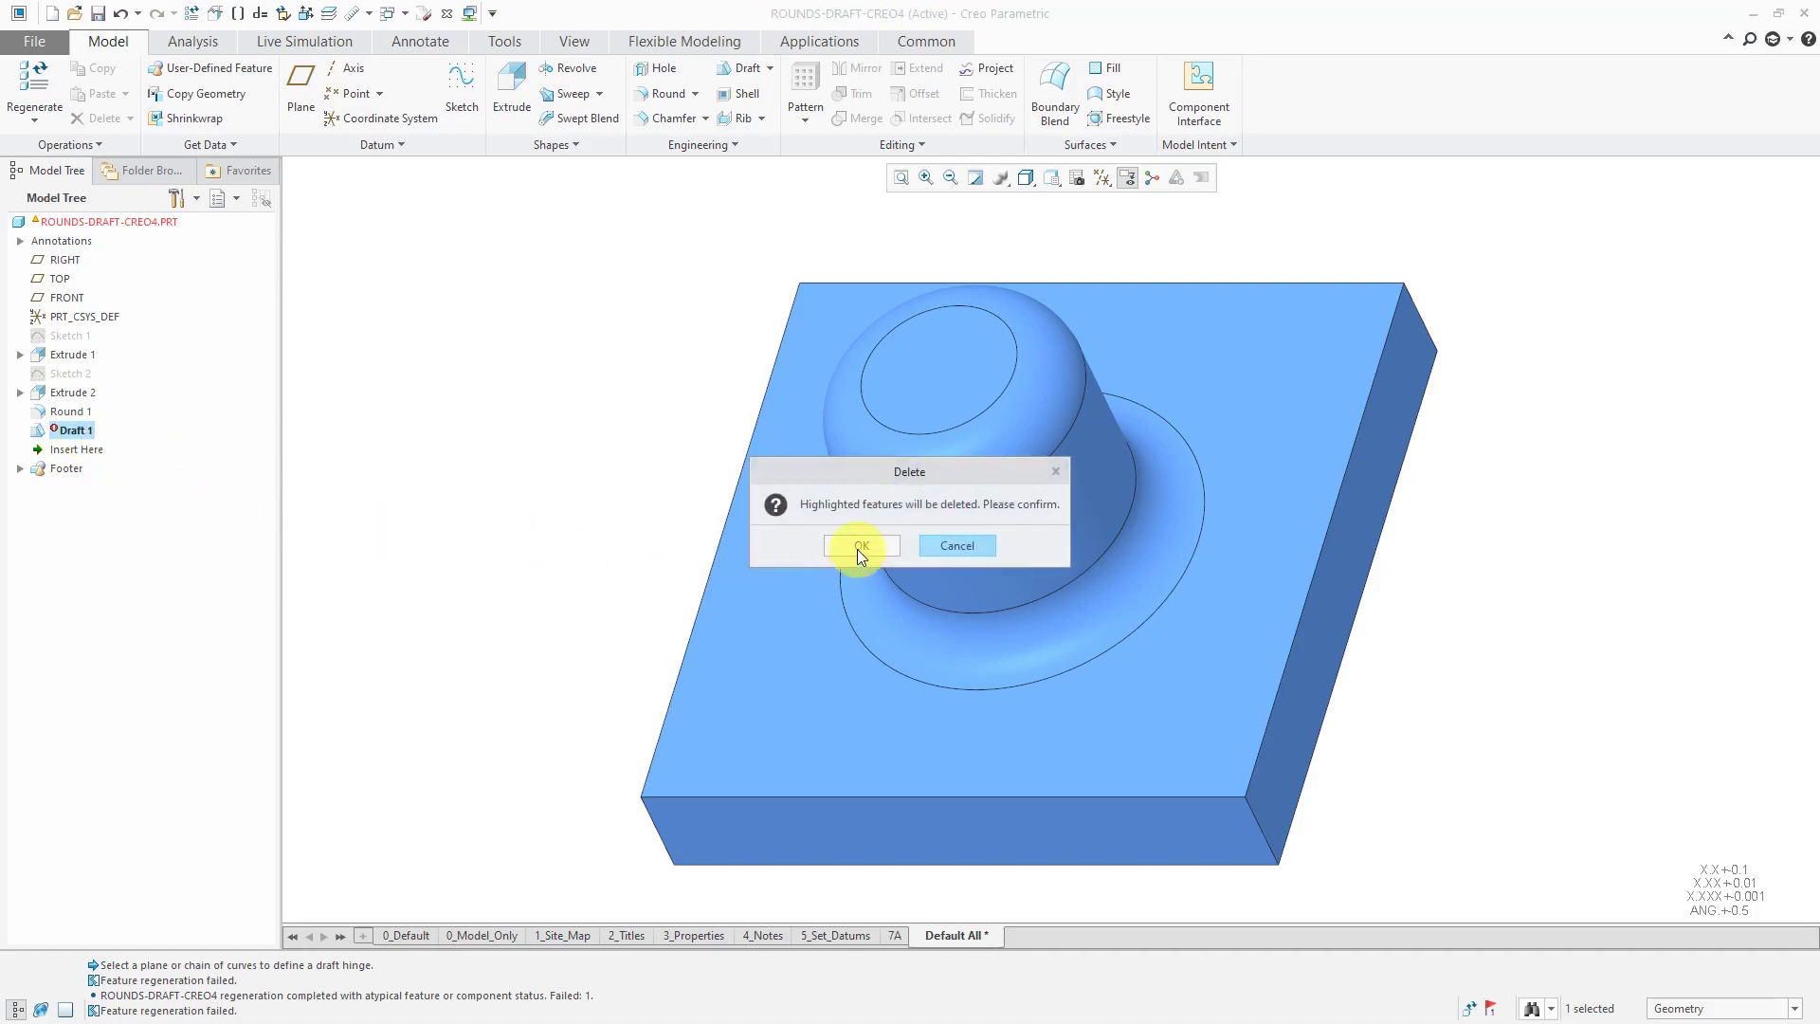
pyautogui.click(861, 546)
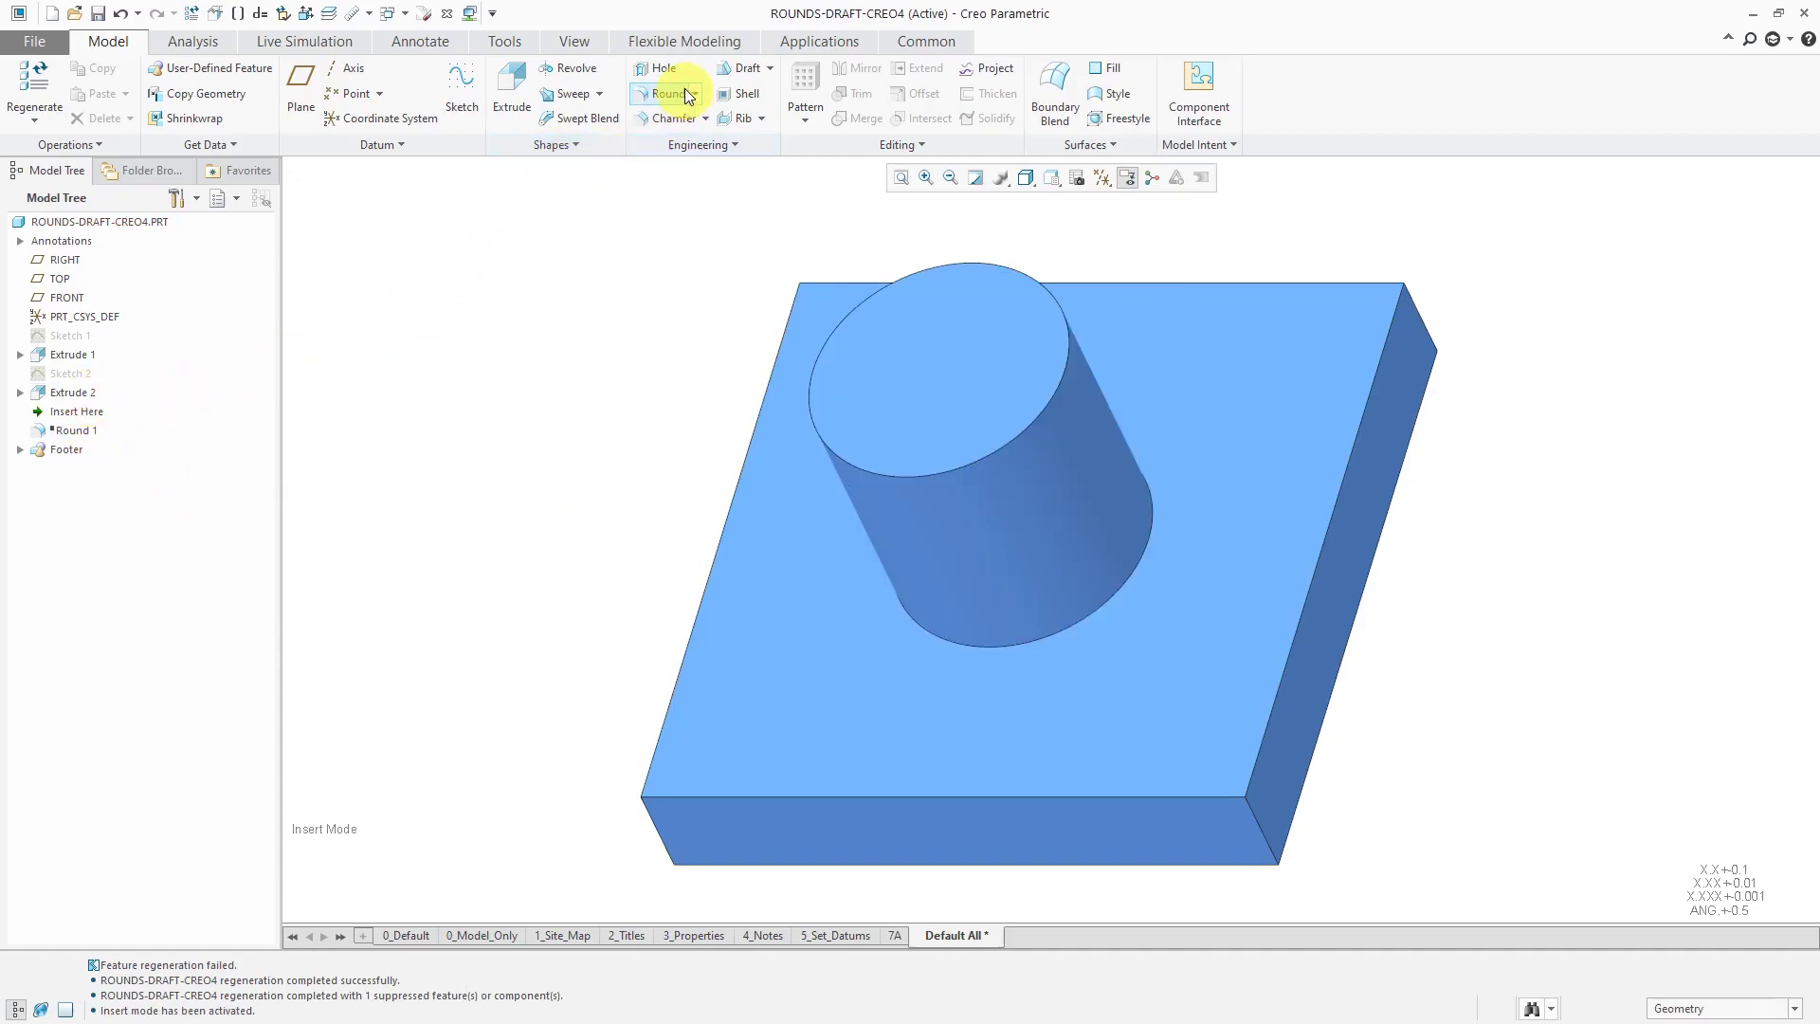
# - Add a 10° draft to the cylinder's side surface, placed before Round 1
pyautogui.click(732, 68)
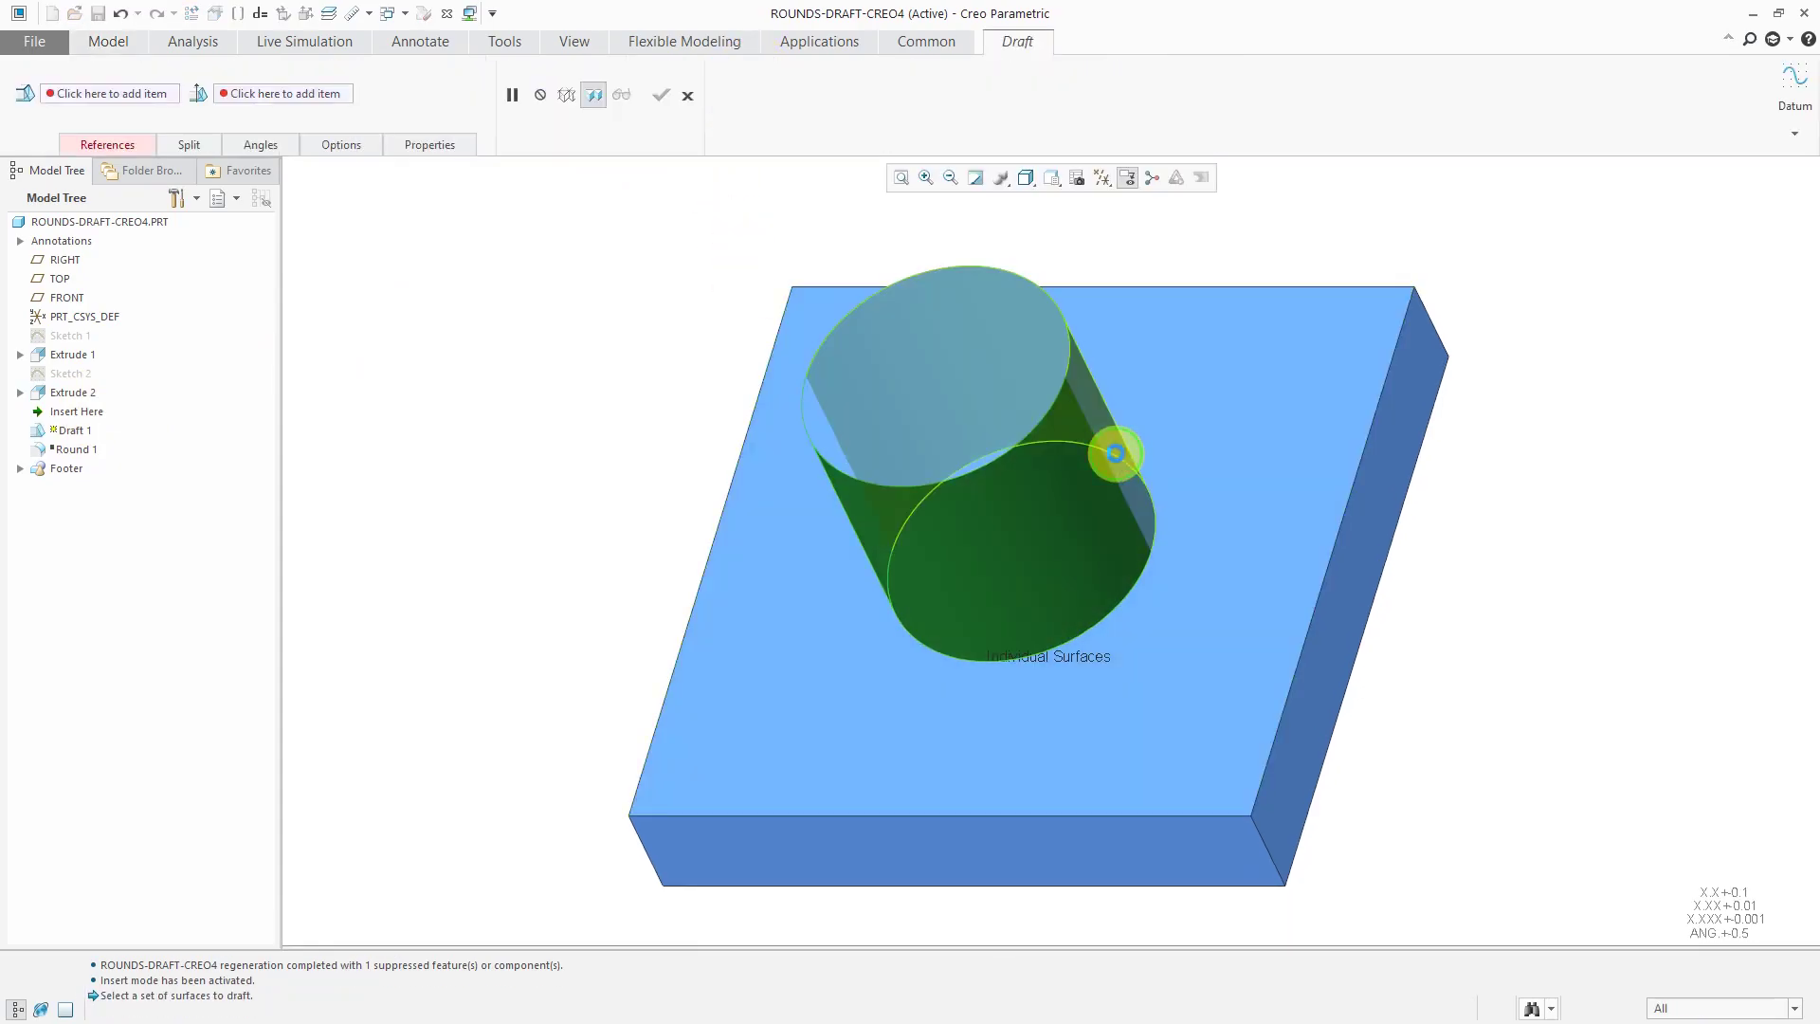
pyautogui.rightClick(1113, 452)
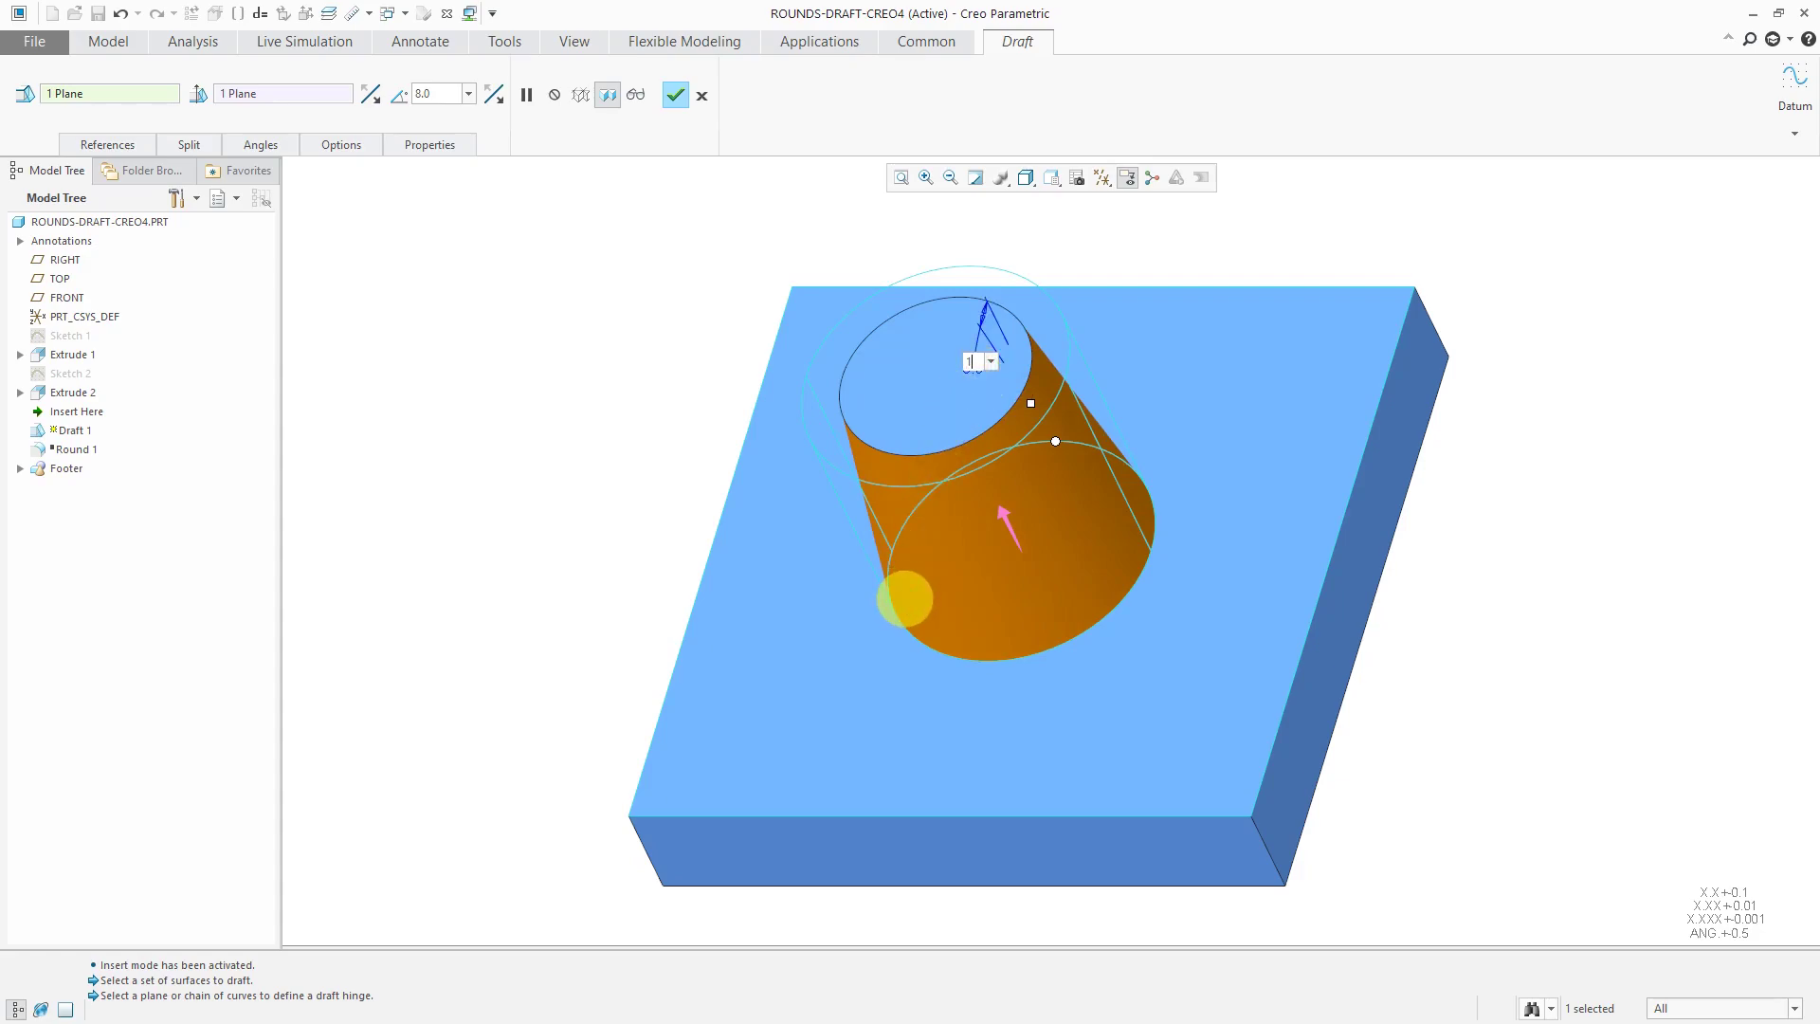
pyautogui.write('10')
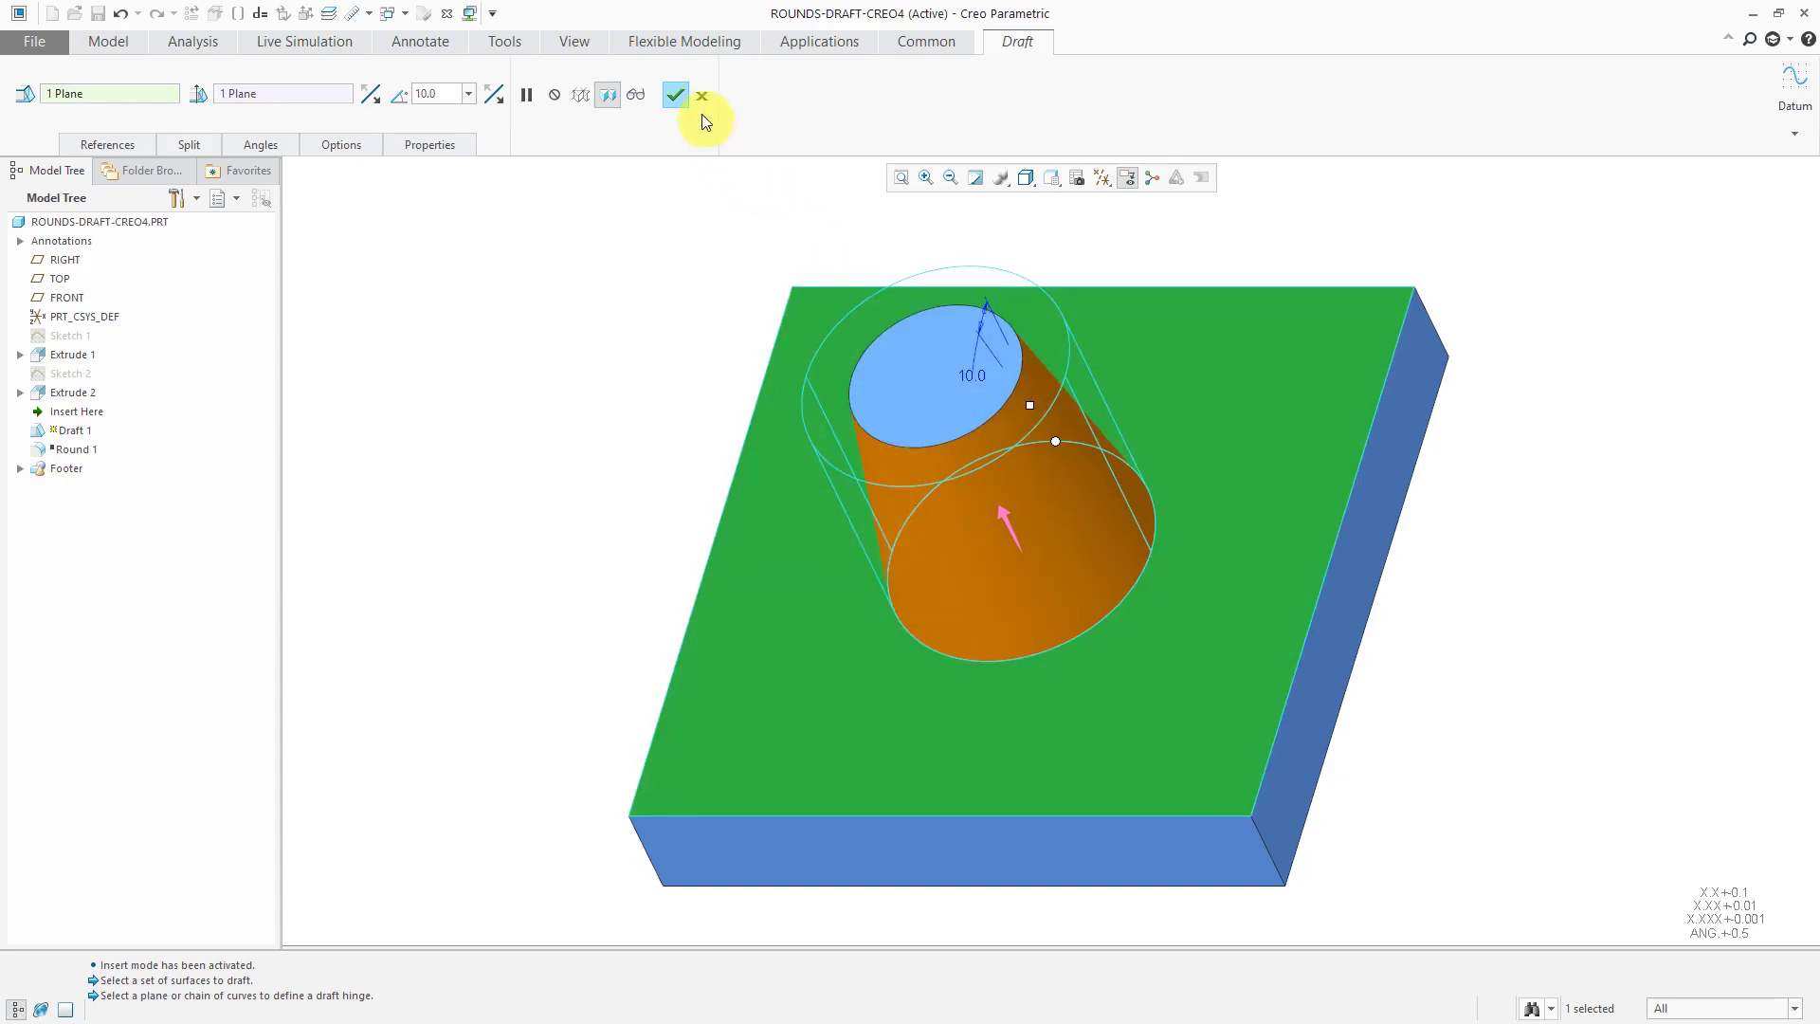
pyautogui.click(675, 95)
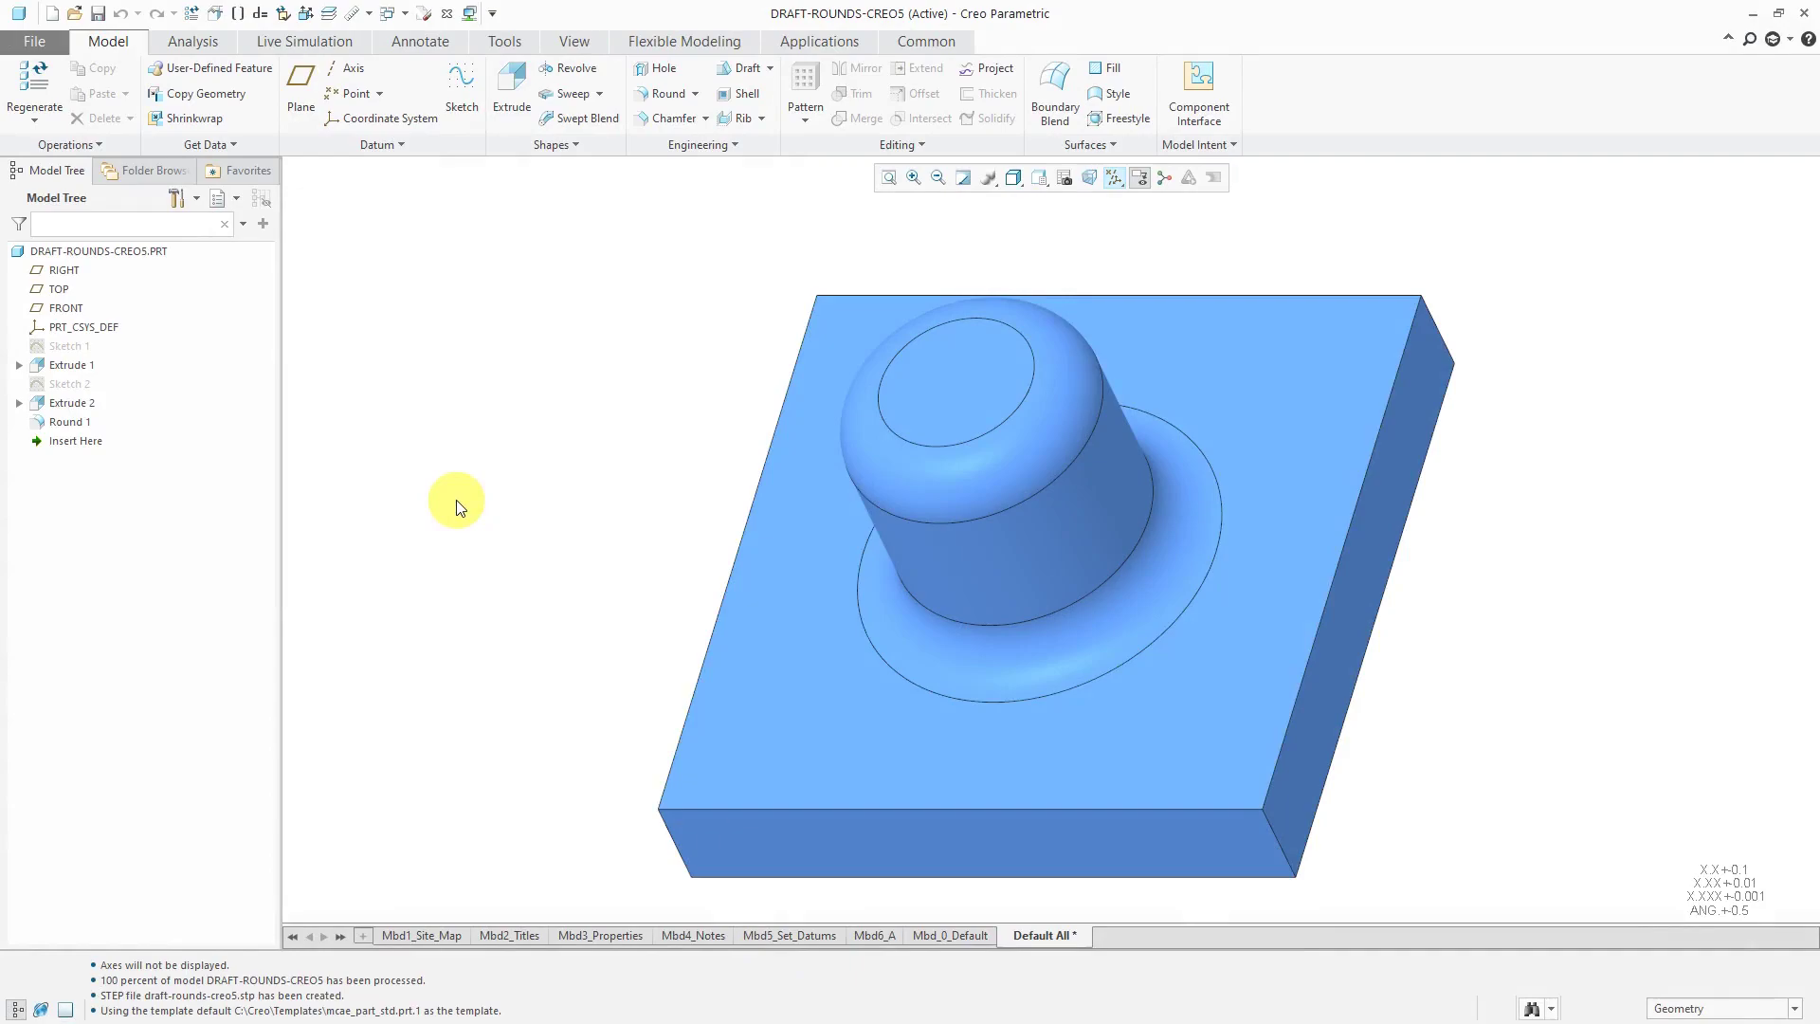
pyautogui.moveTo(461, 510)
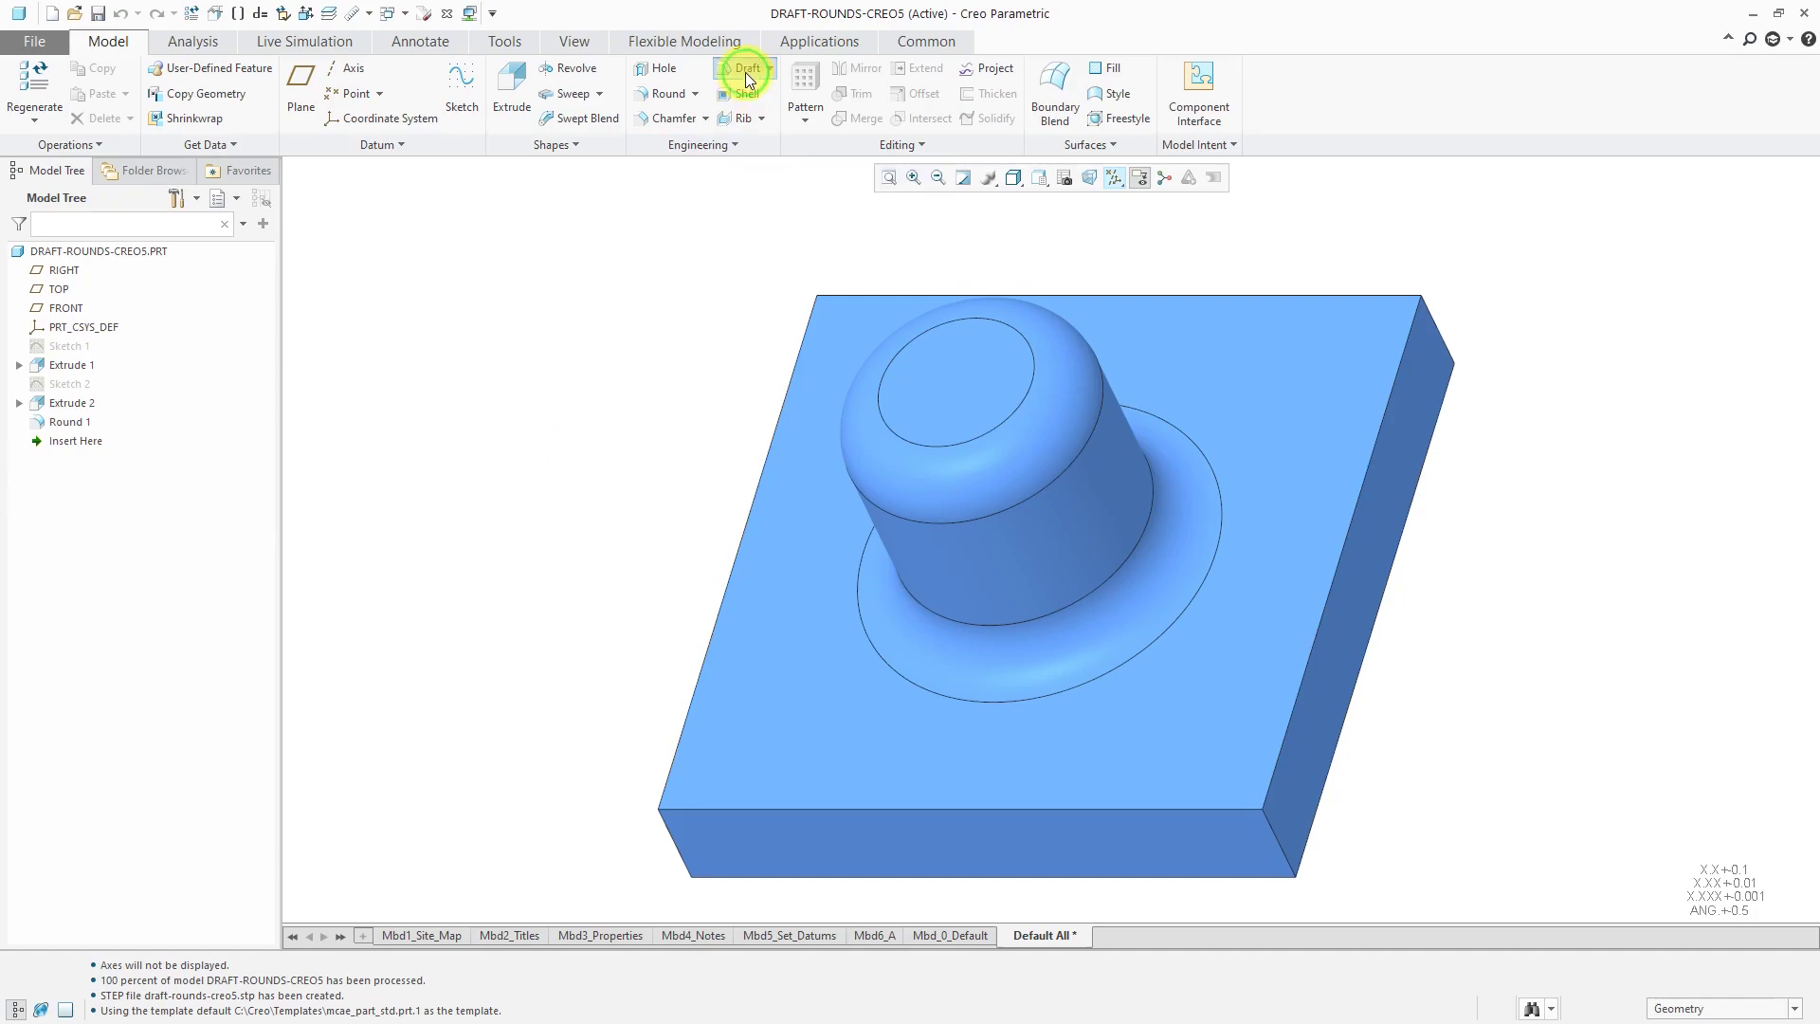
# - Start a draft on the boss and begin selecting its hinge reference
pyautogui.click(745, 69)
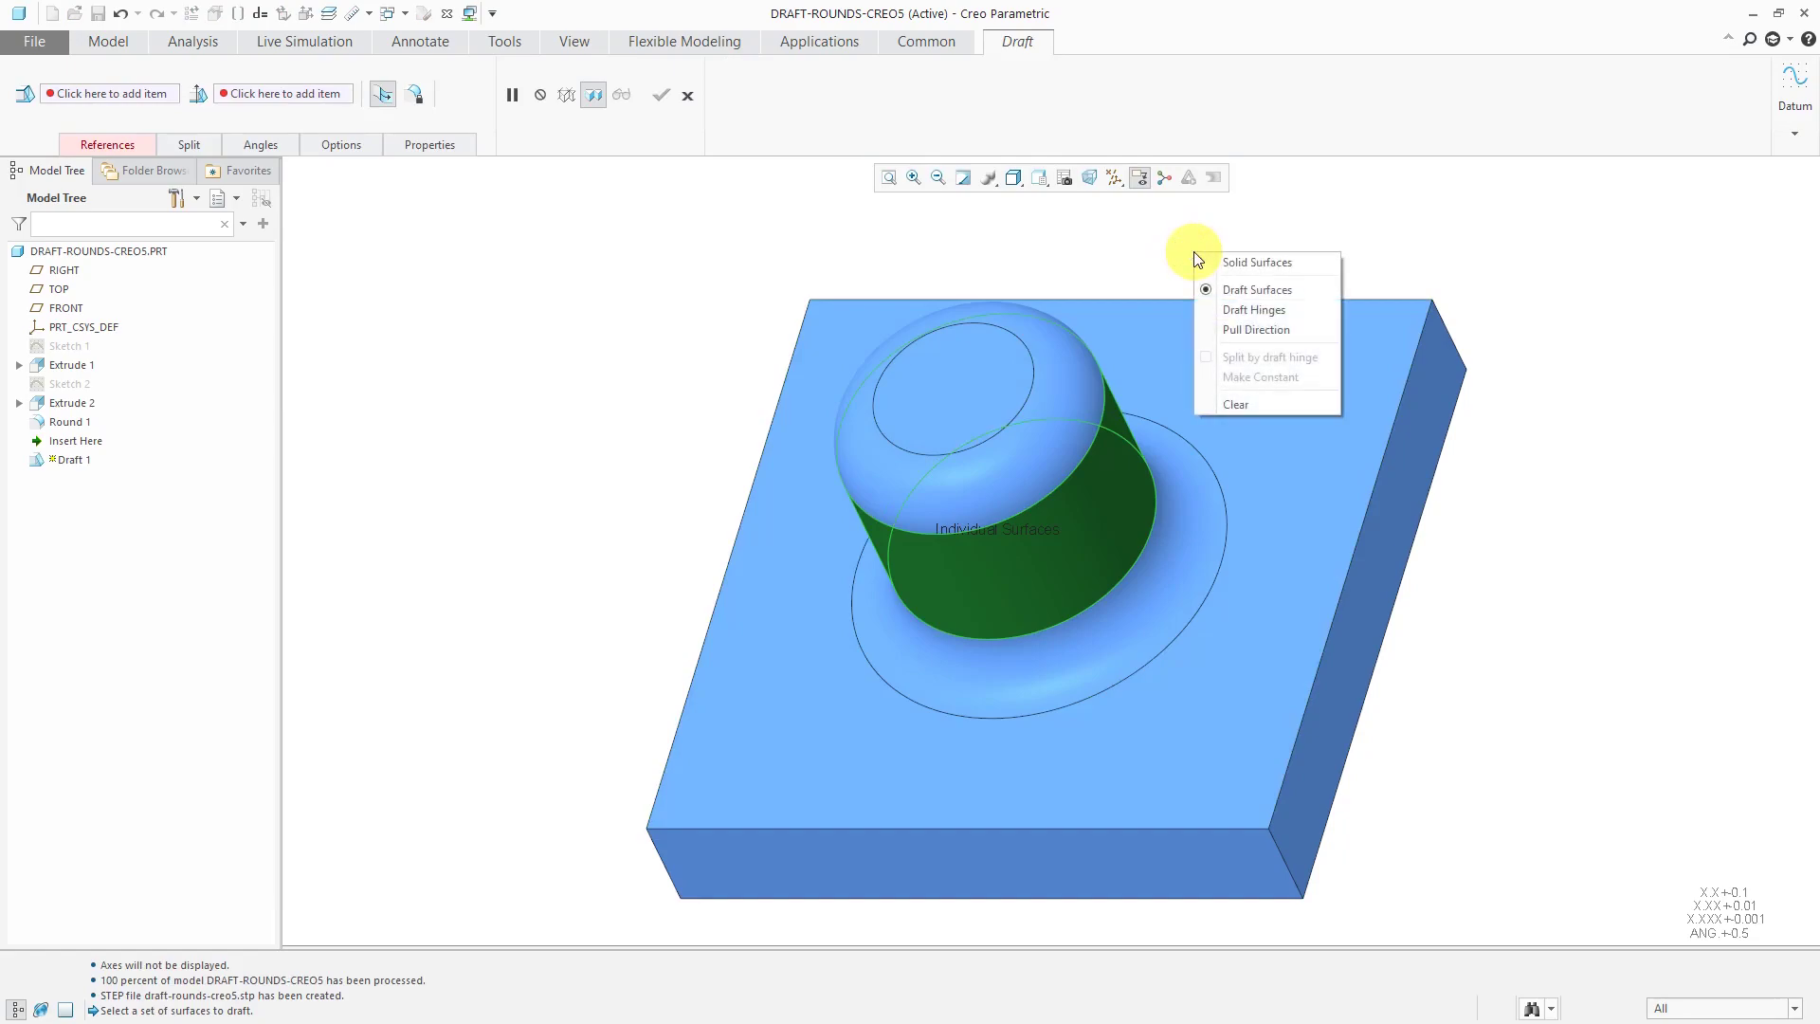
pyautogui.moveTo(1254, 310)
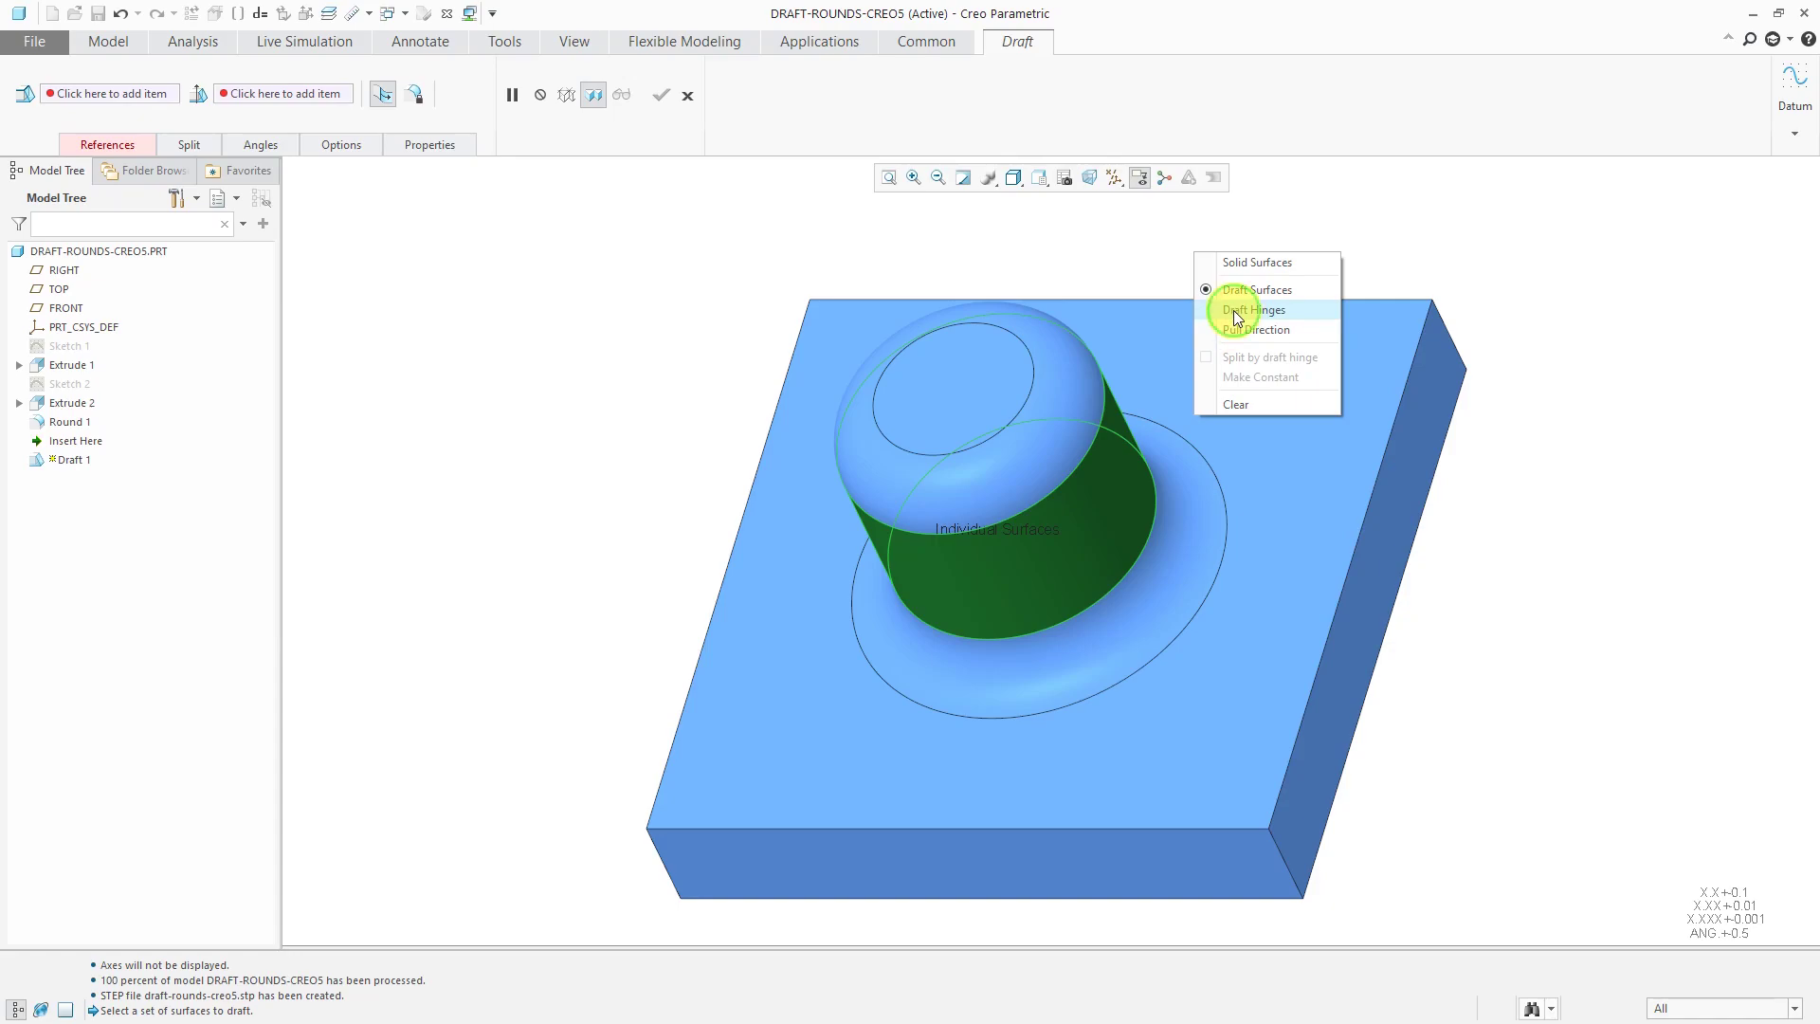
pyautogui.click(1253, 310)
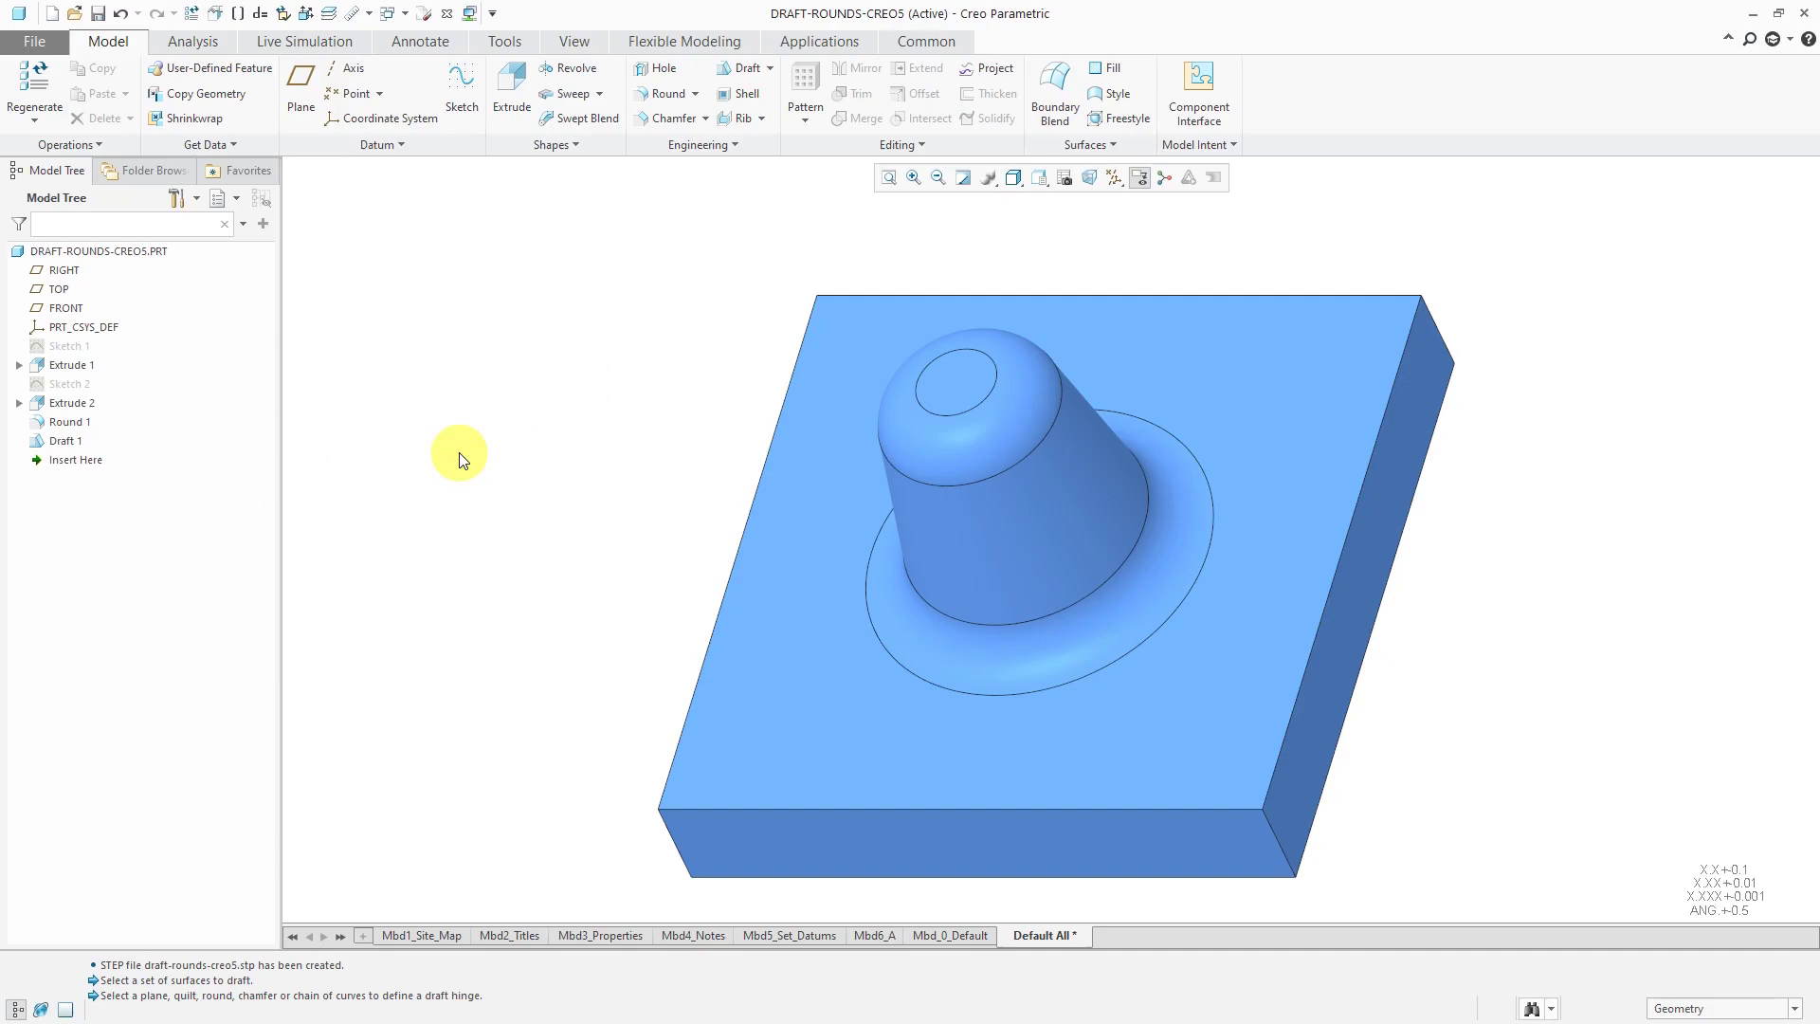
pyautogui.moveTo(437, 309)
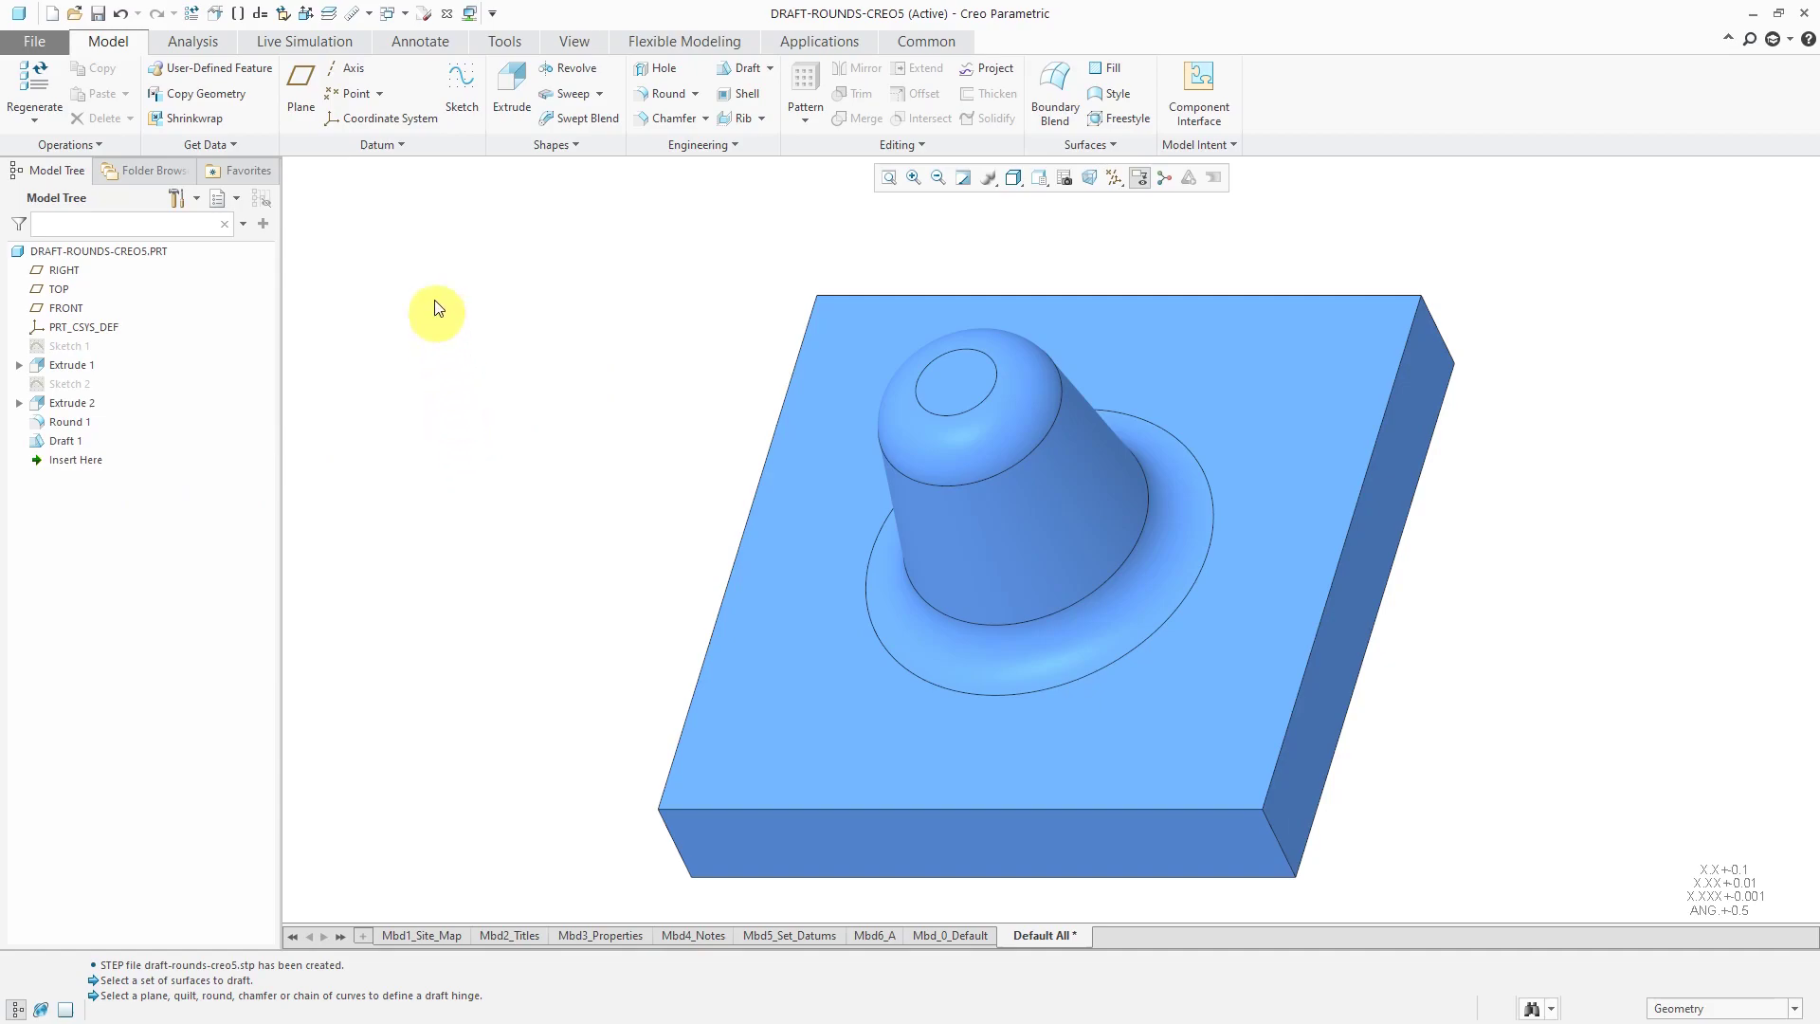
# - Import draft-rounds-creo5.stp into DRAFT-ROUNDS-CREO5-IMPORT as an import feature
pyautogui.click(387, 13)
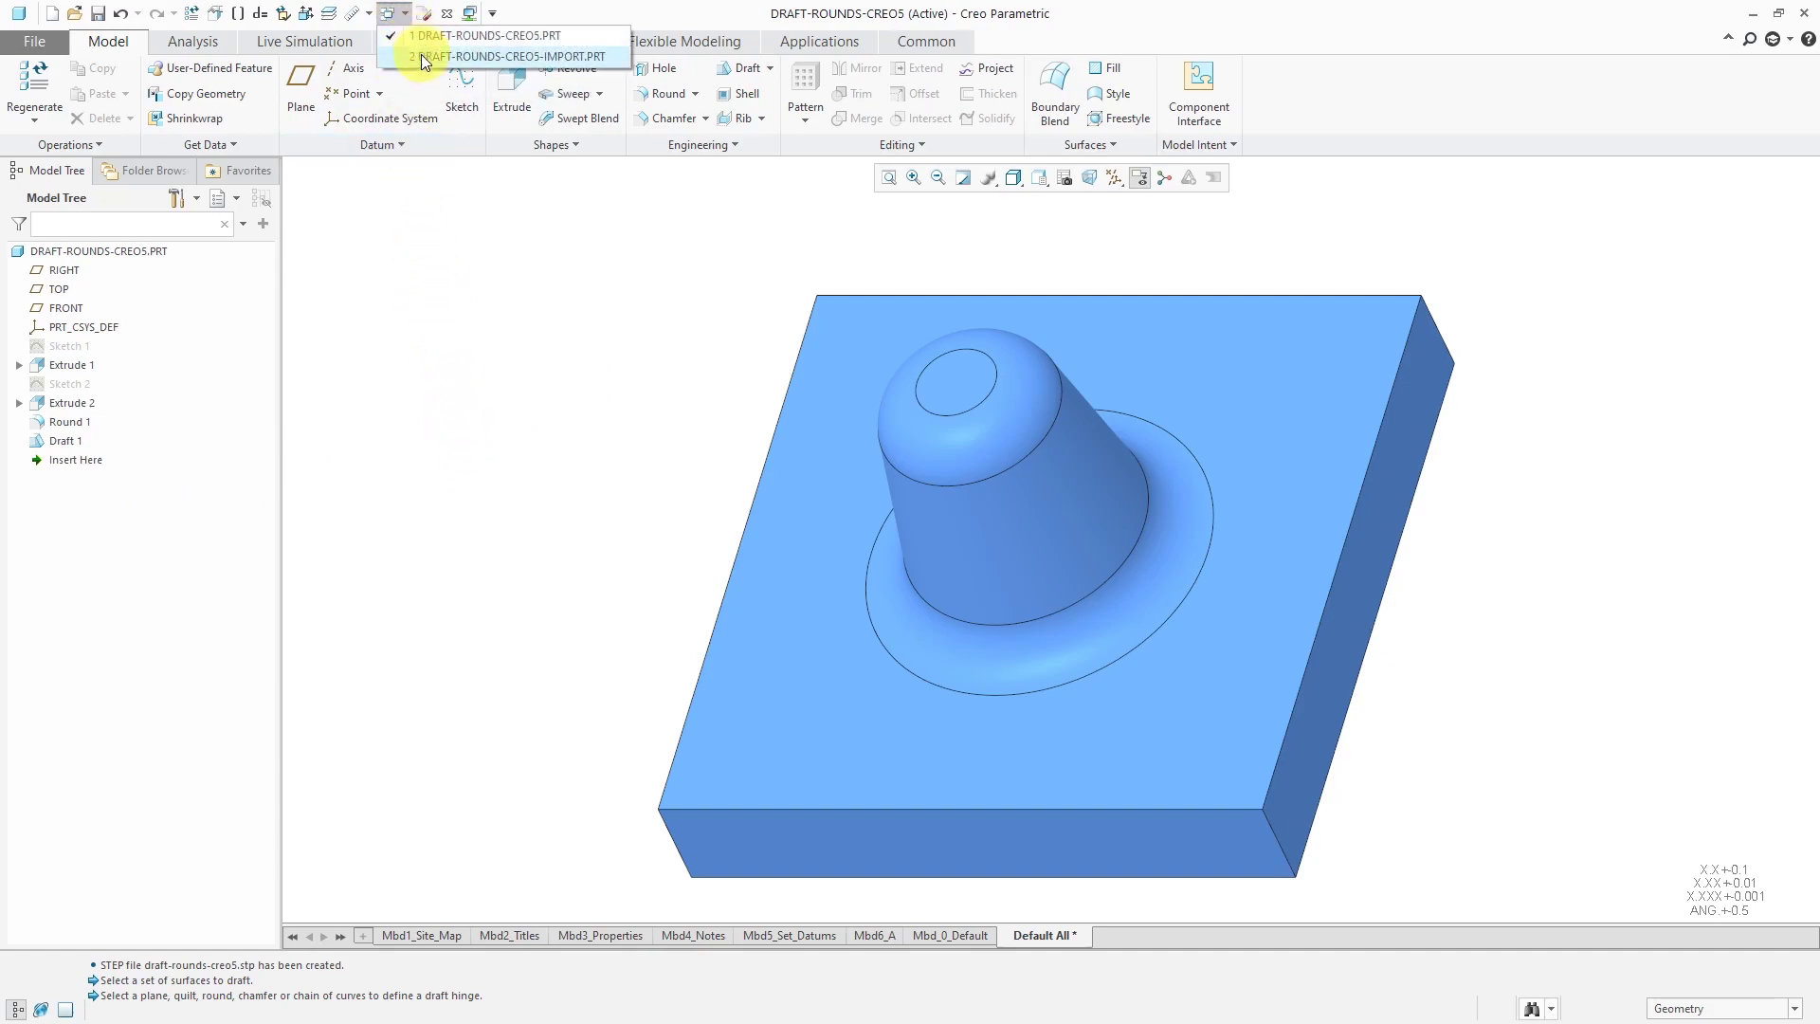
pyautogui.click(515, 55)
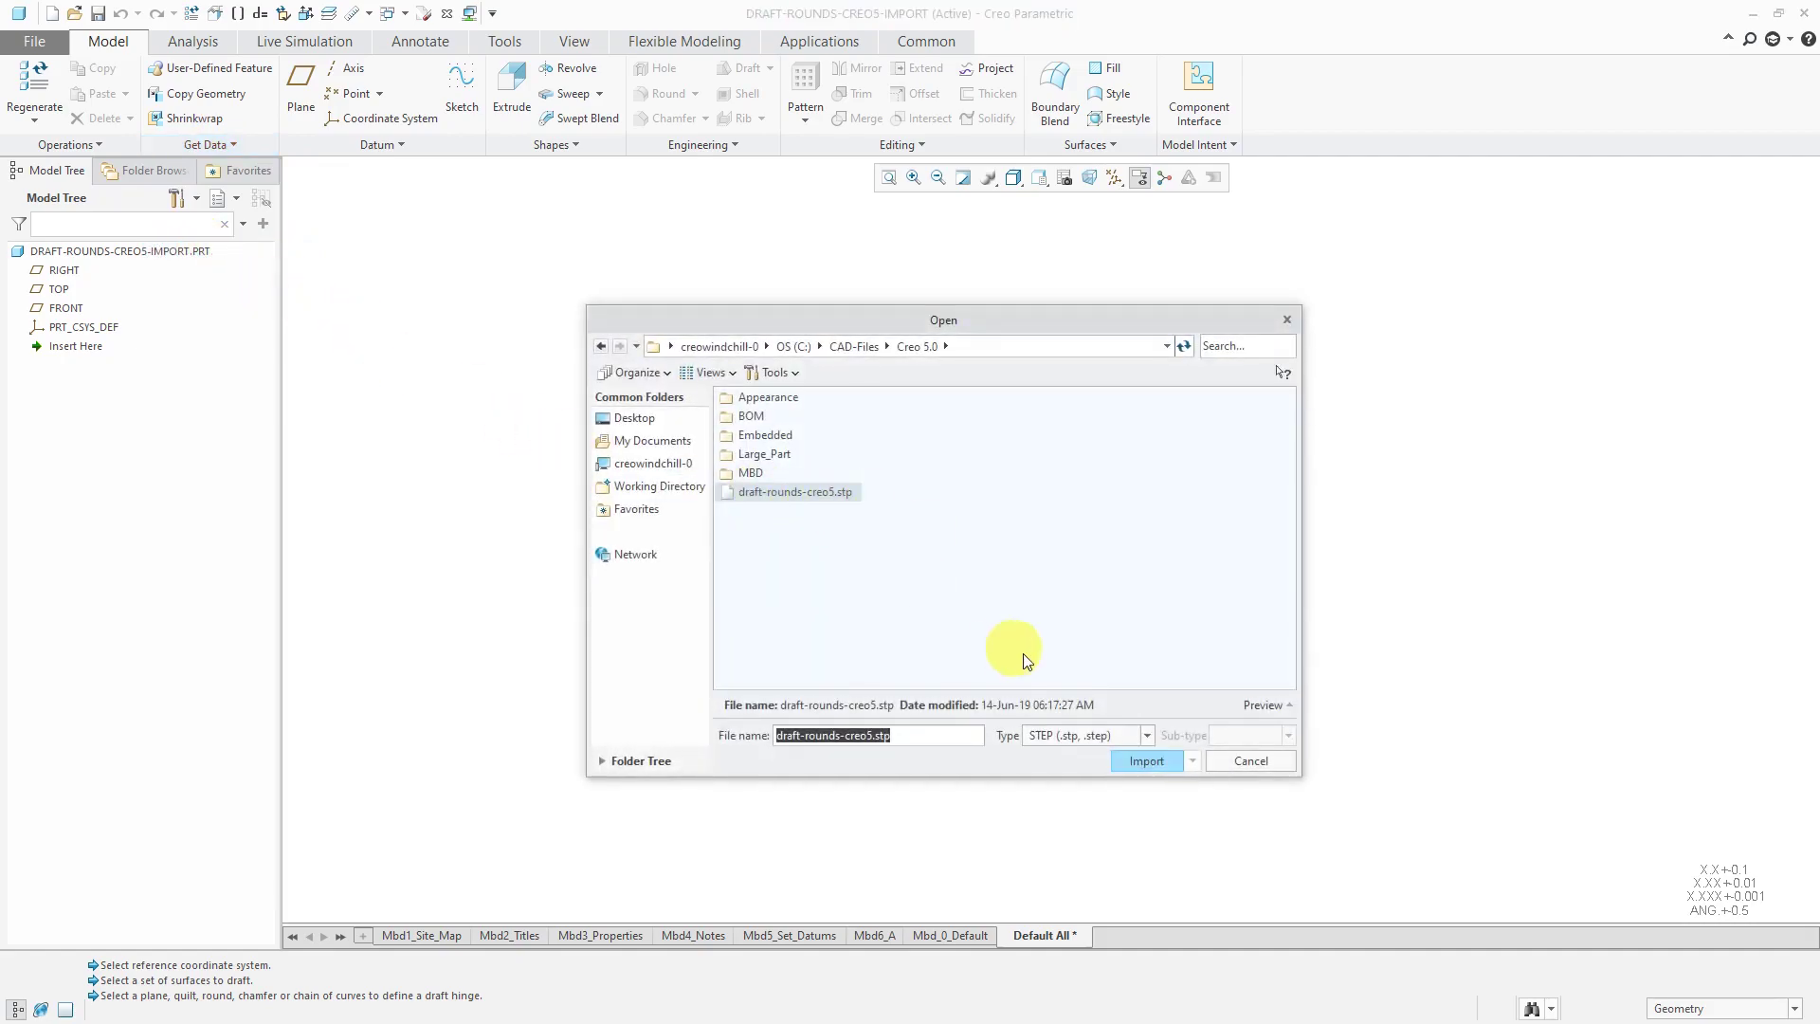
pyautogui.click(1147, 760)
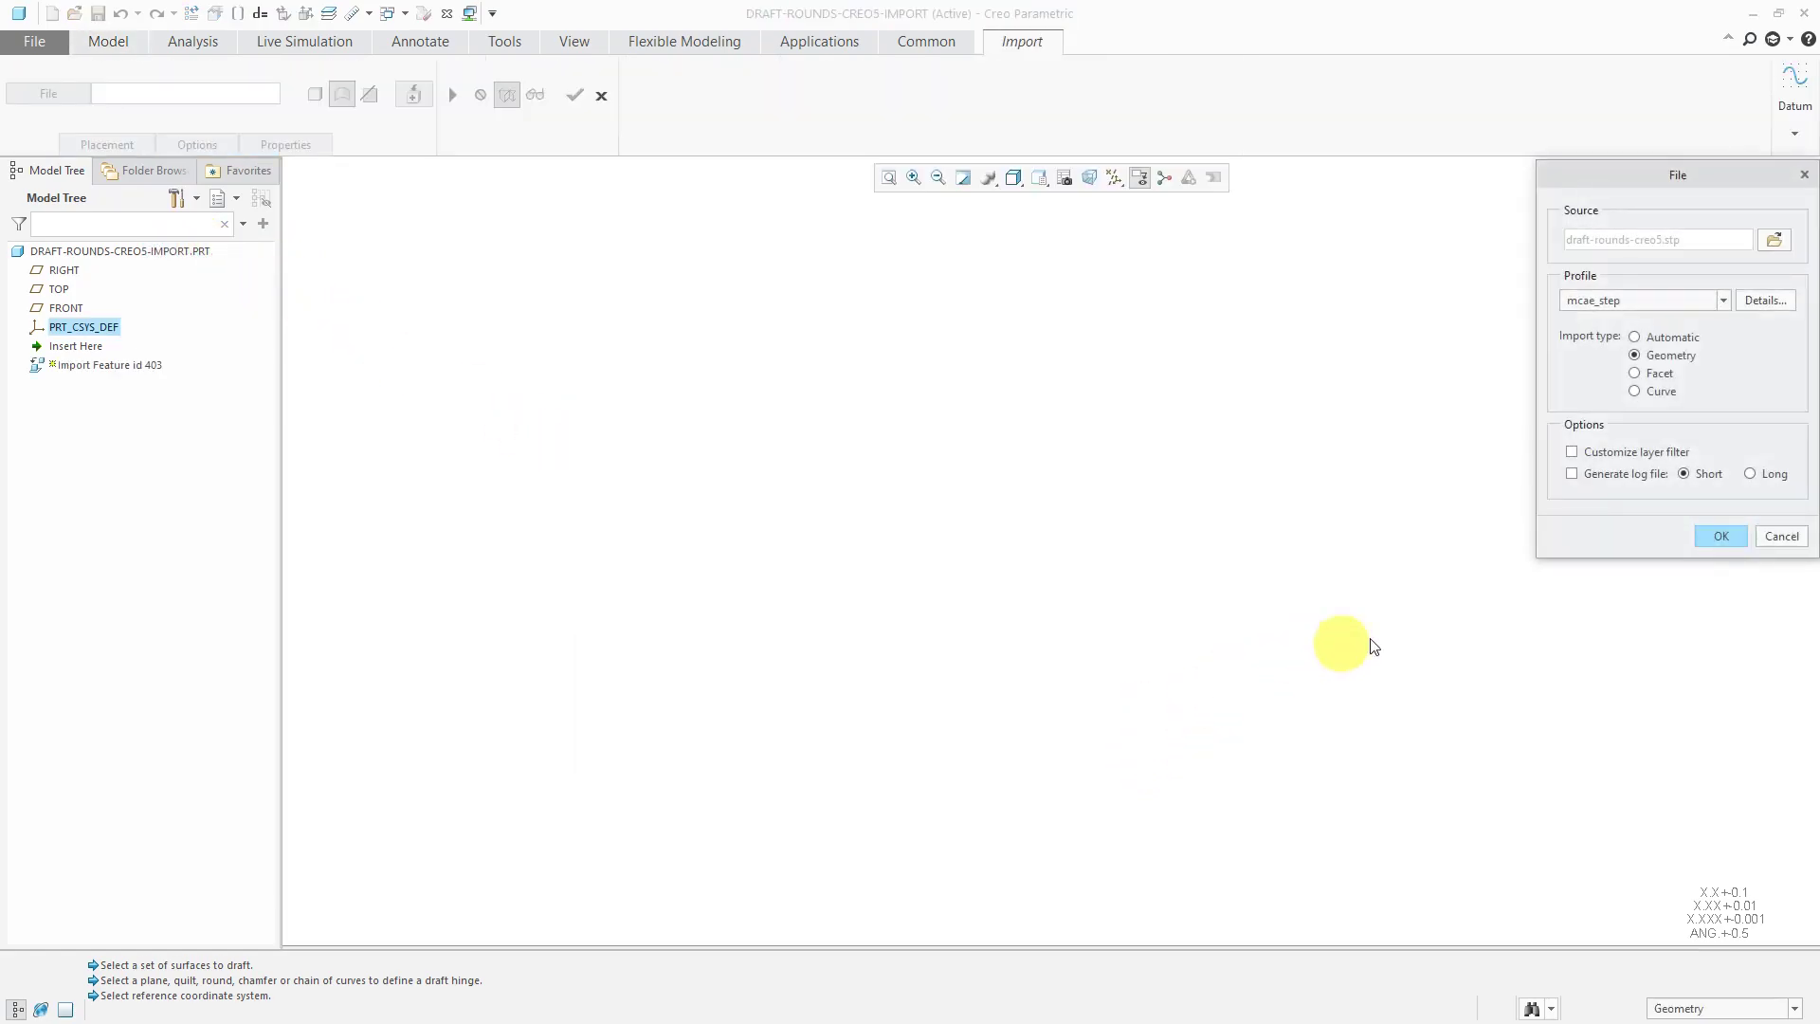
pyautogui.click(1720, 536)
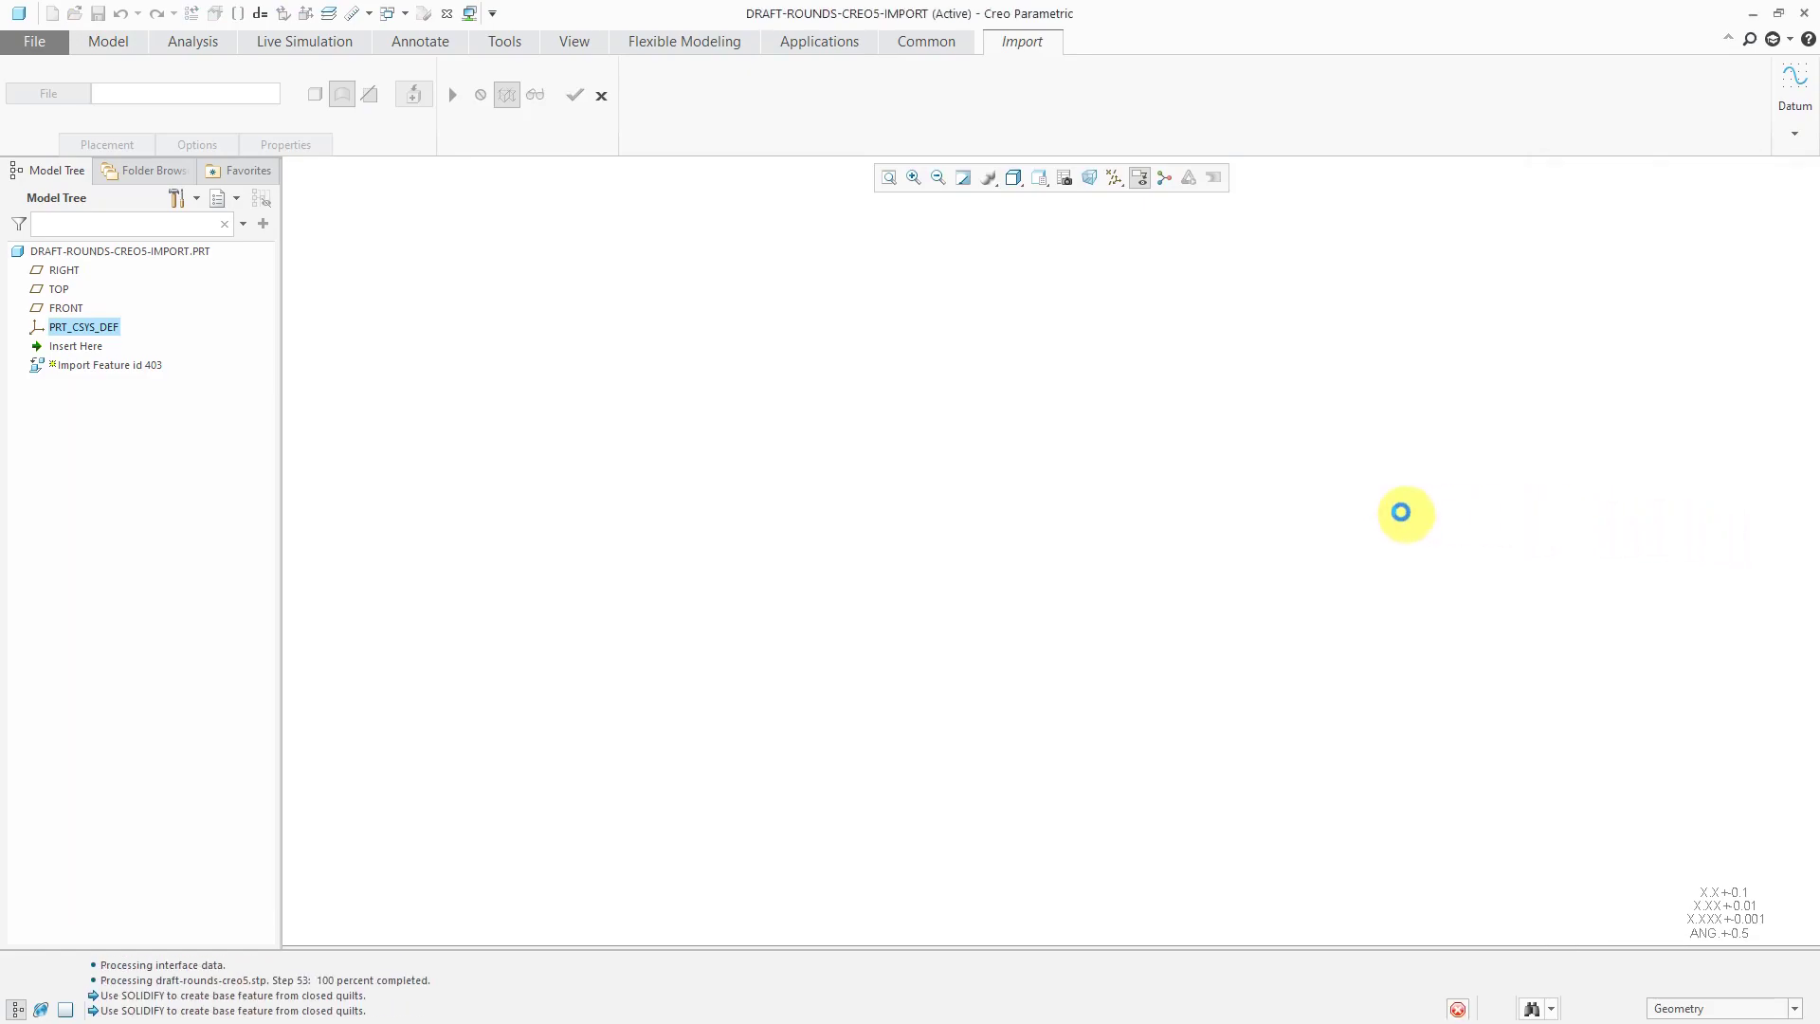
pyautogui.click(573, 95)
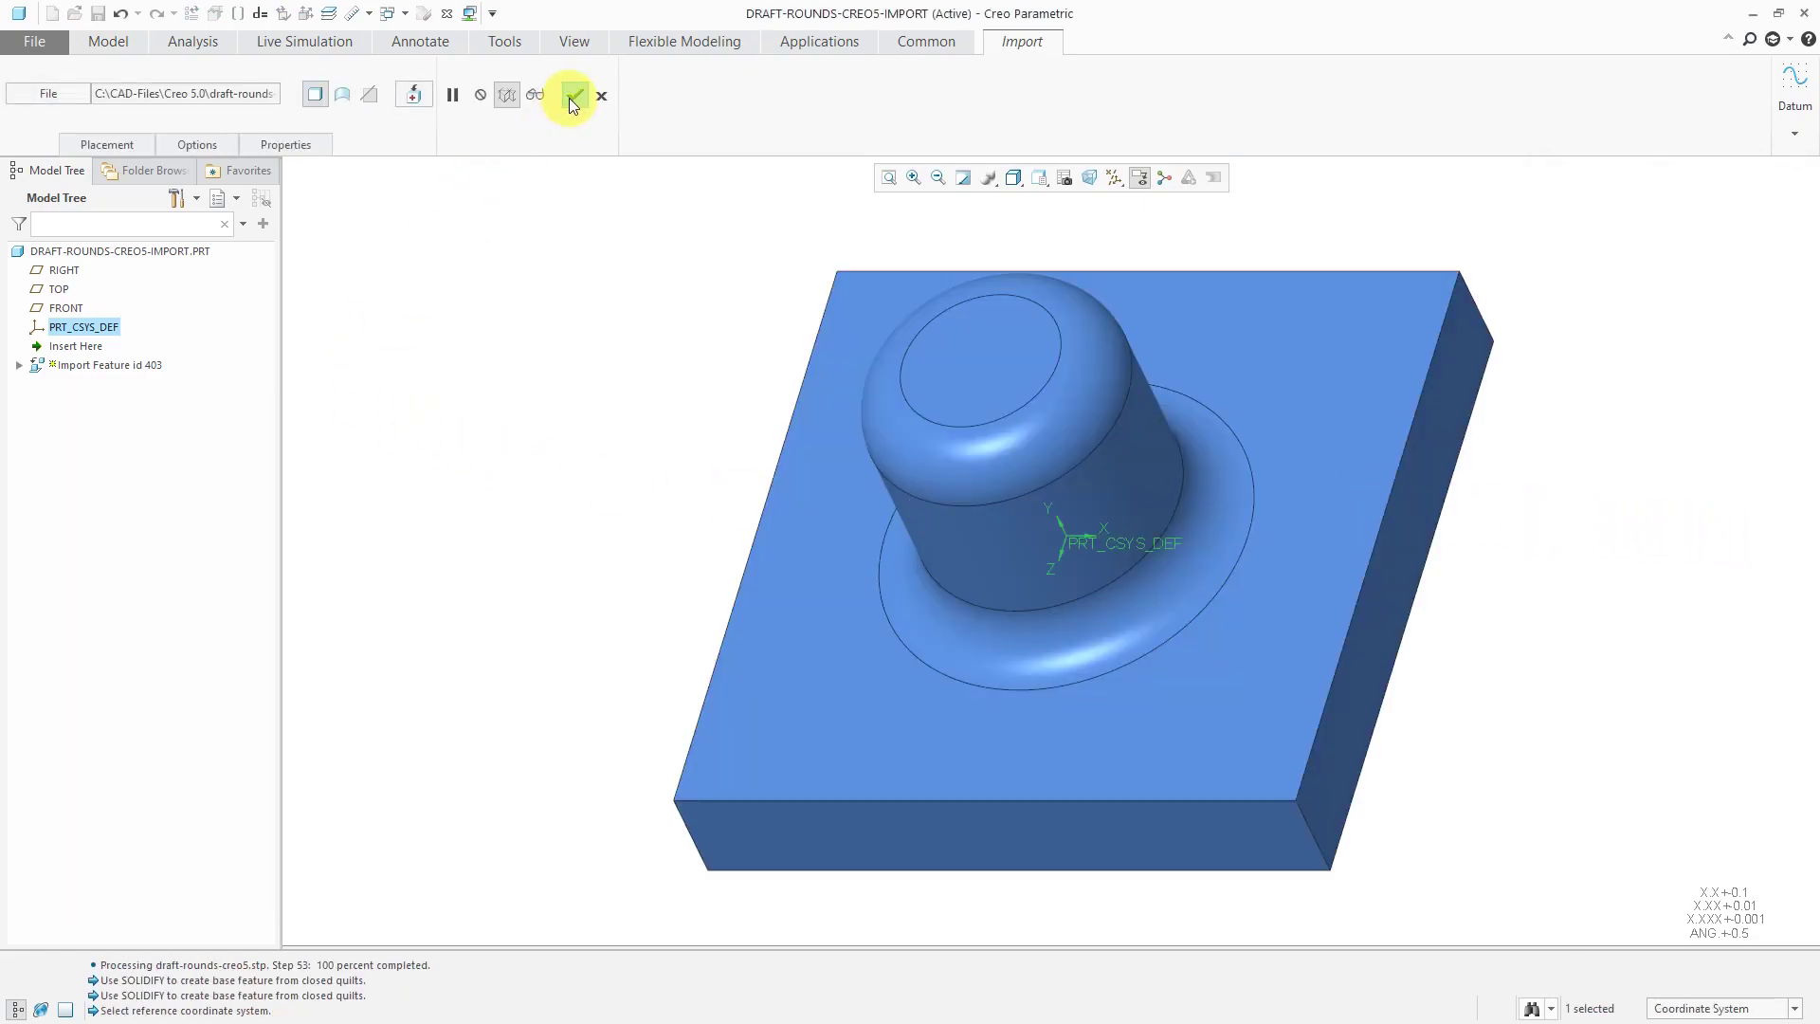
pyautogui.click(575, 95)
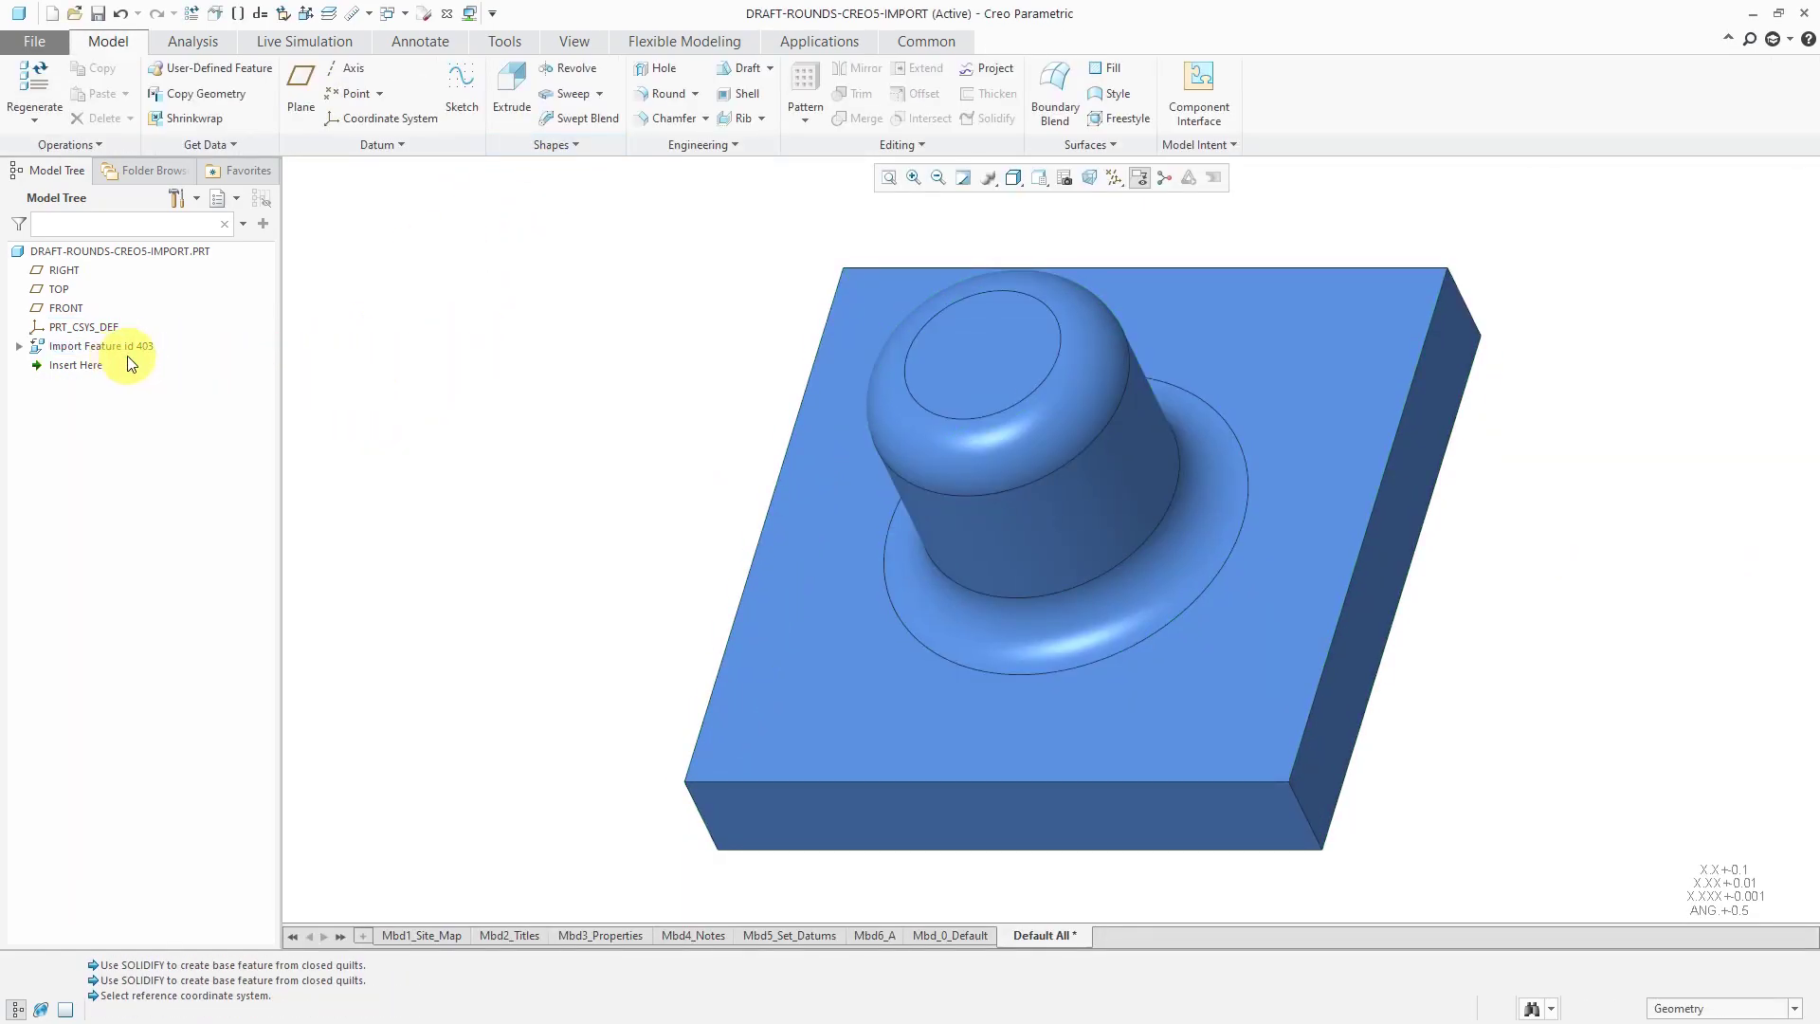
pyautogui.moveTo(526, 442)
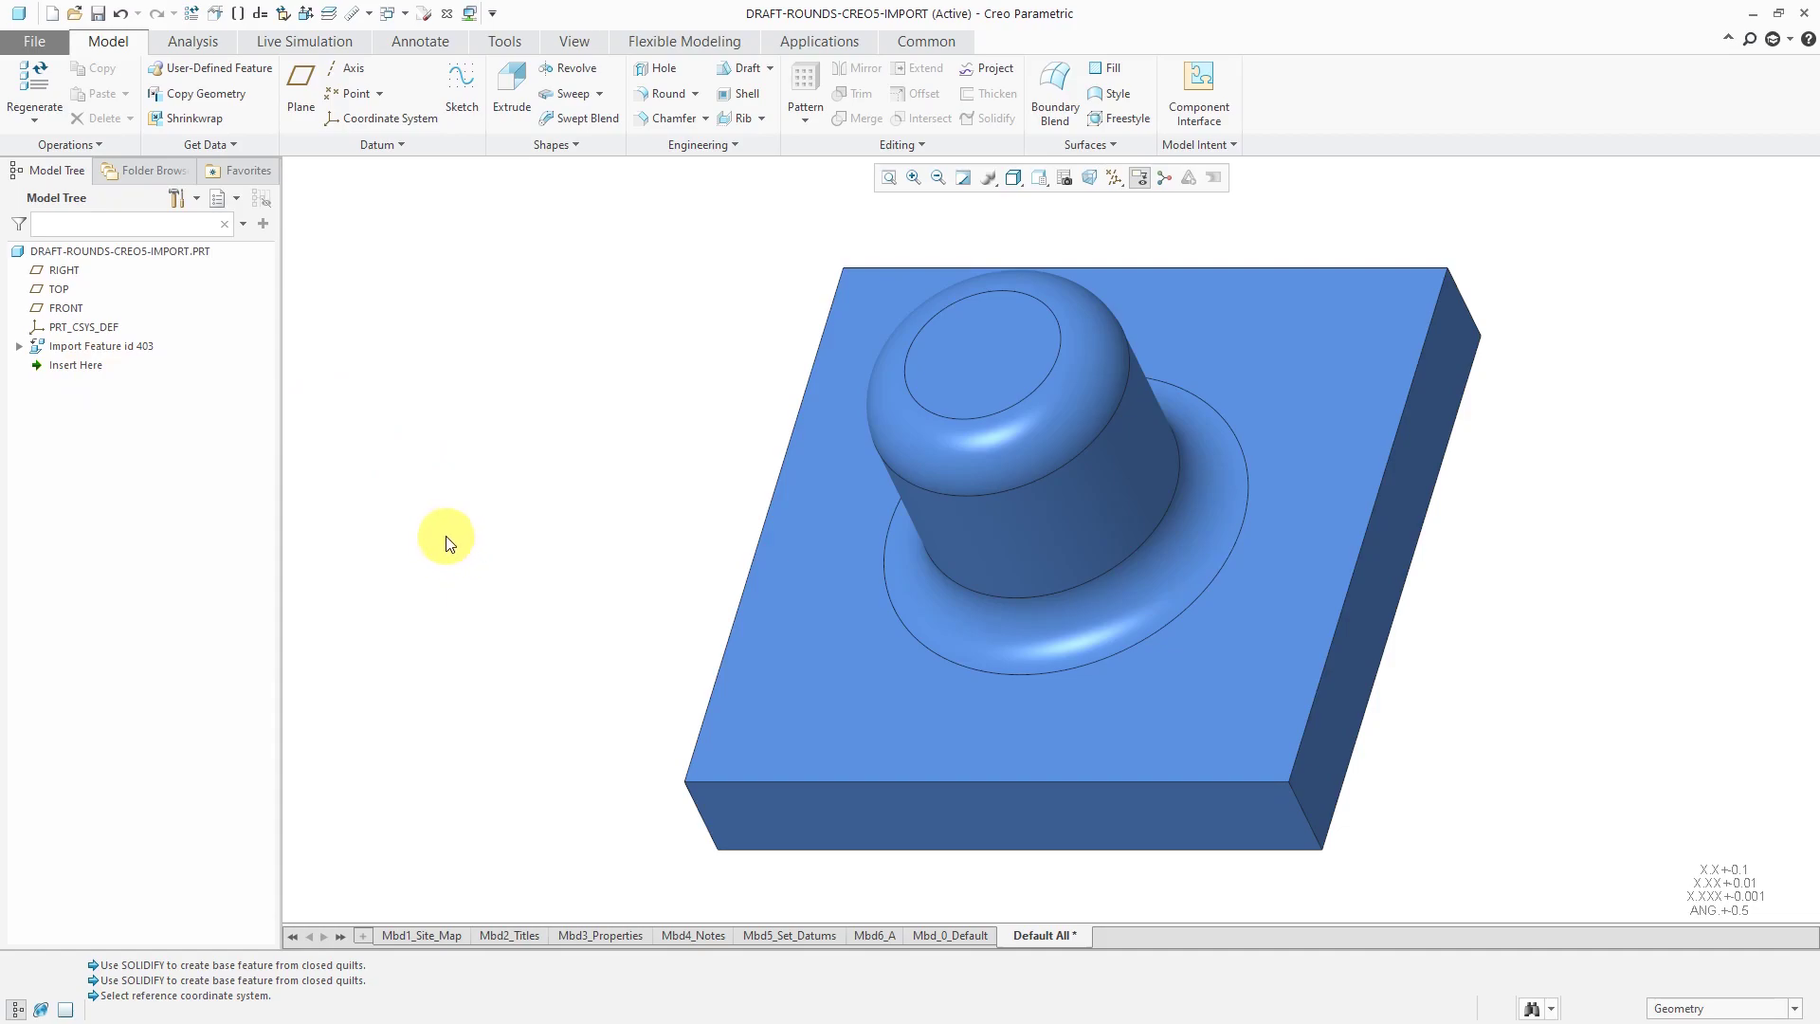
pyautogui.moveTo(737, 147)
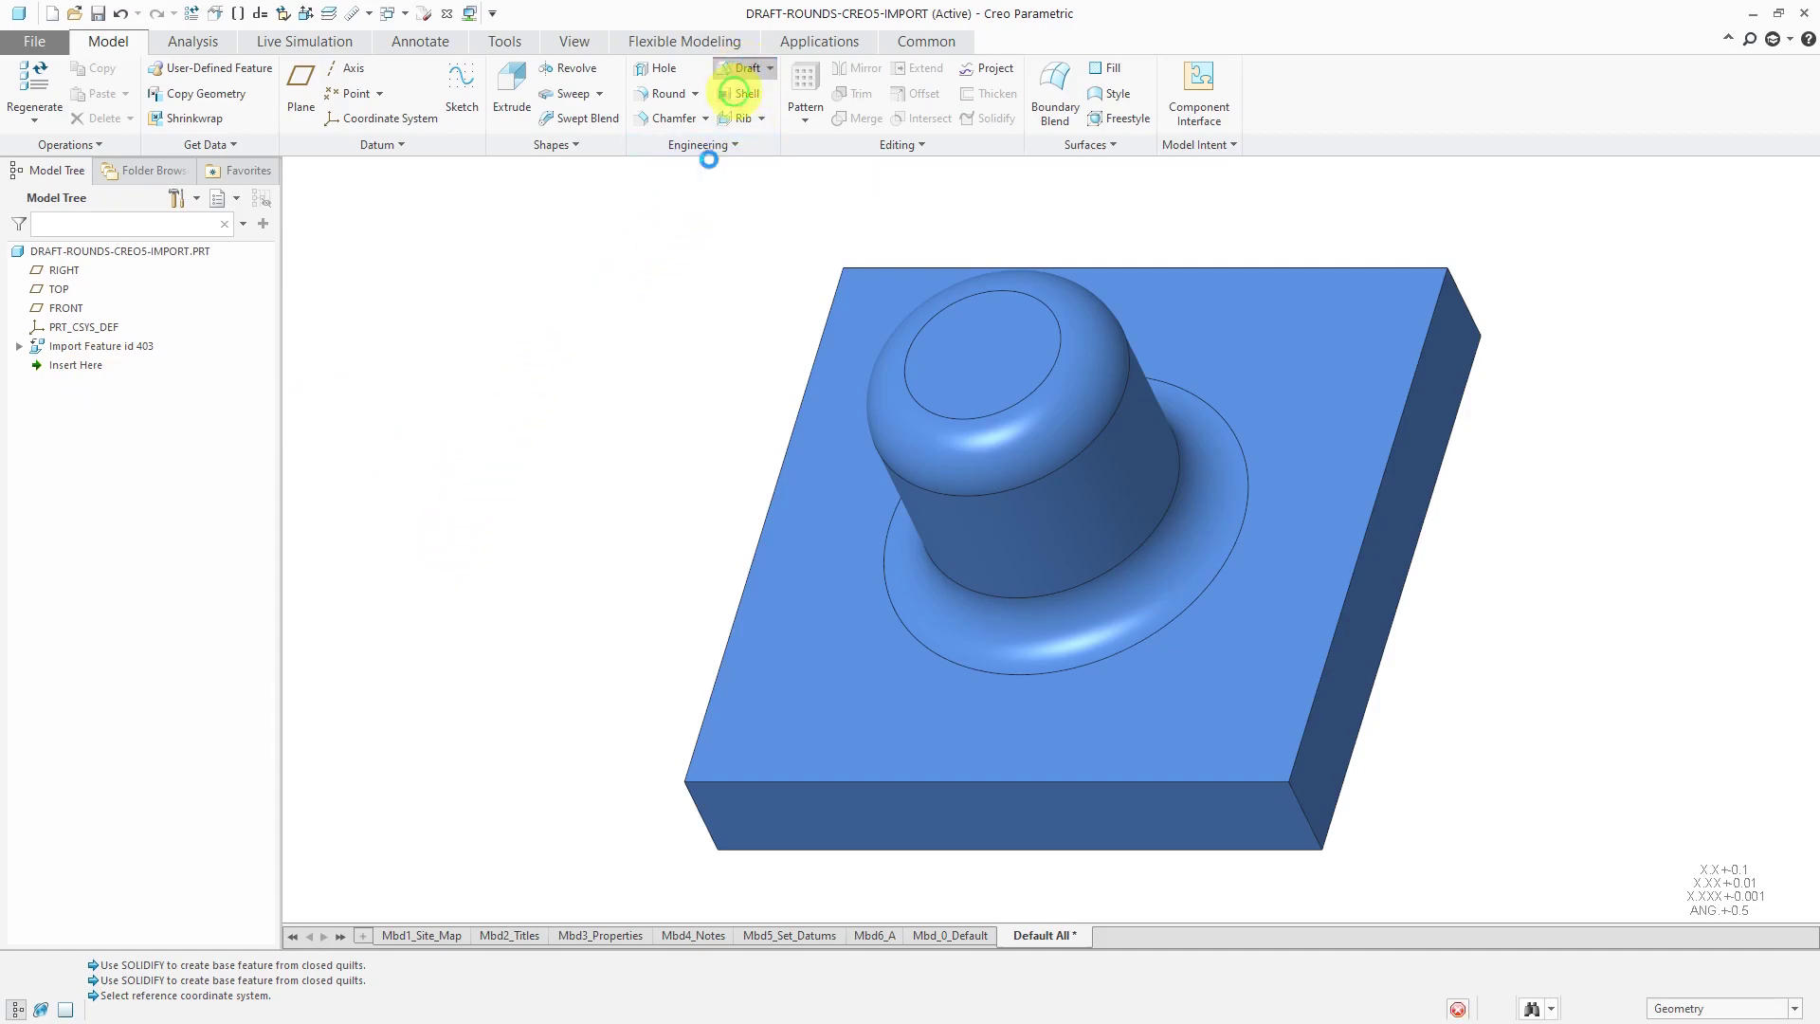
# - Draft the imported boss's cylindrical side at 7° about the hinge plane
pyautogui.click(742, 68)
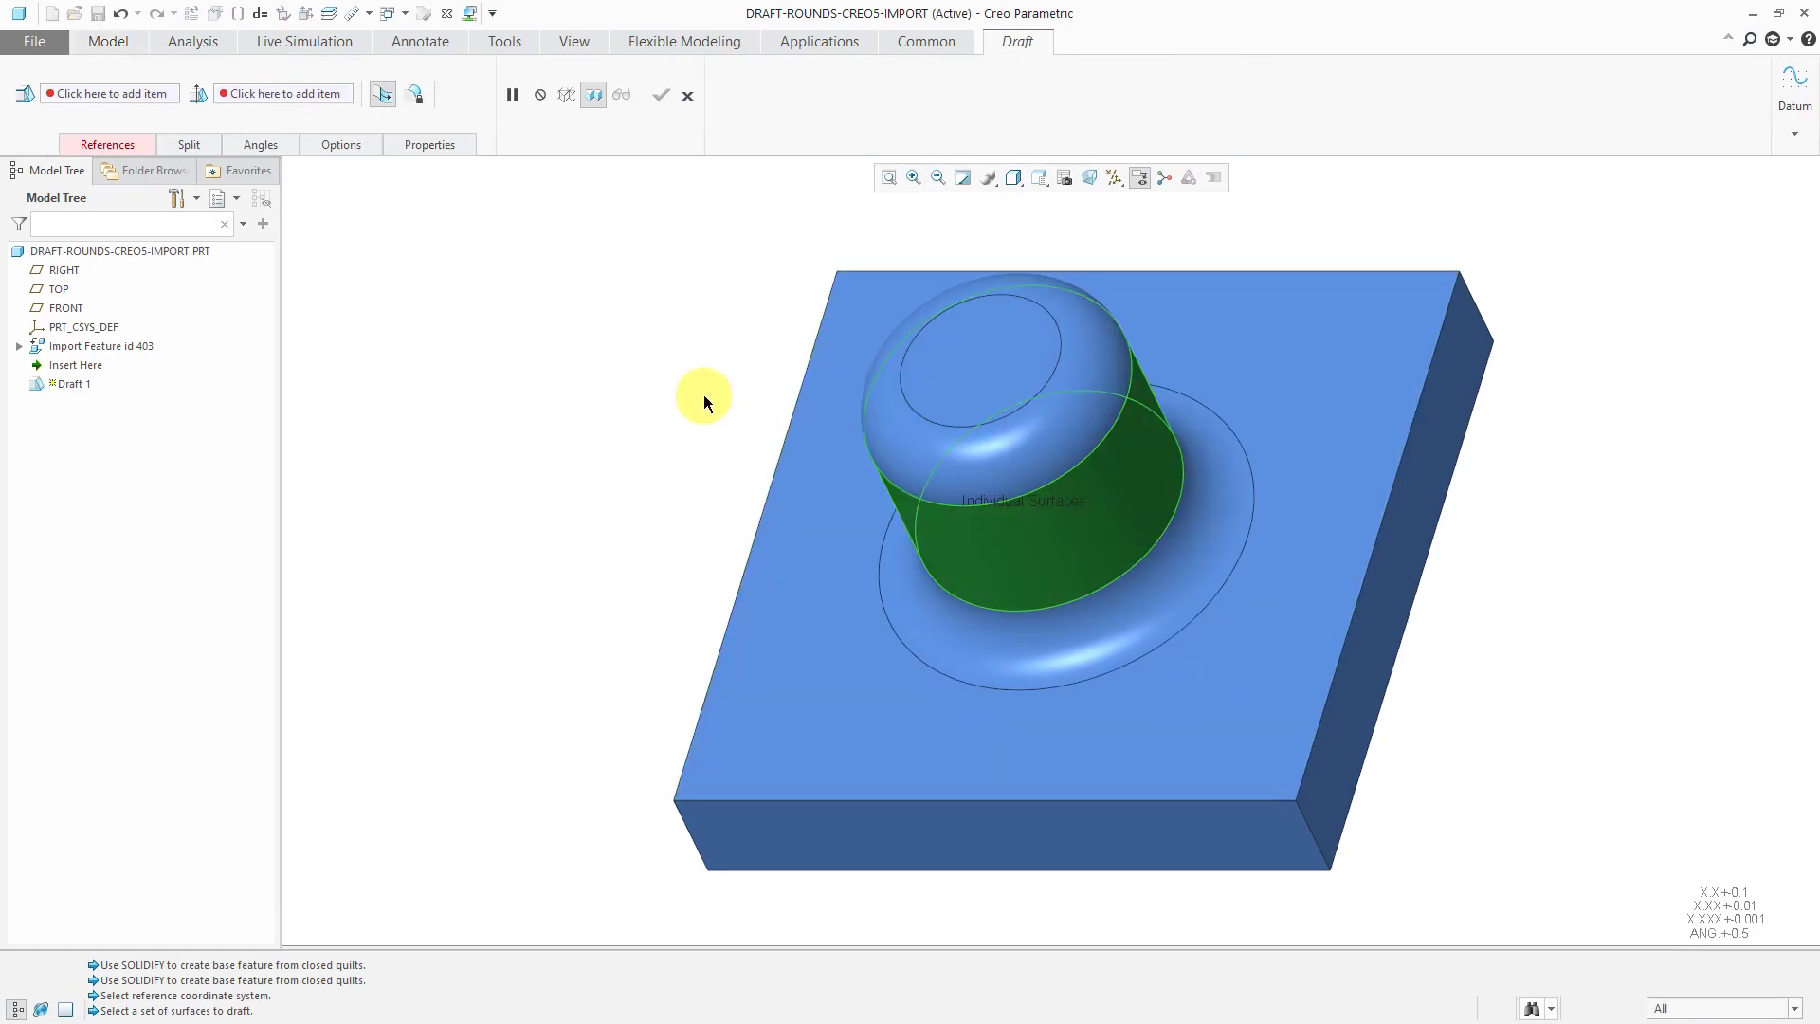
pyautogui.rightClick(705, 398)
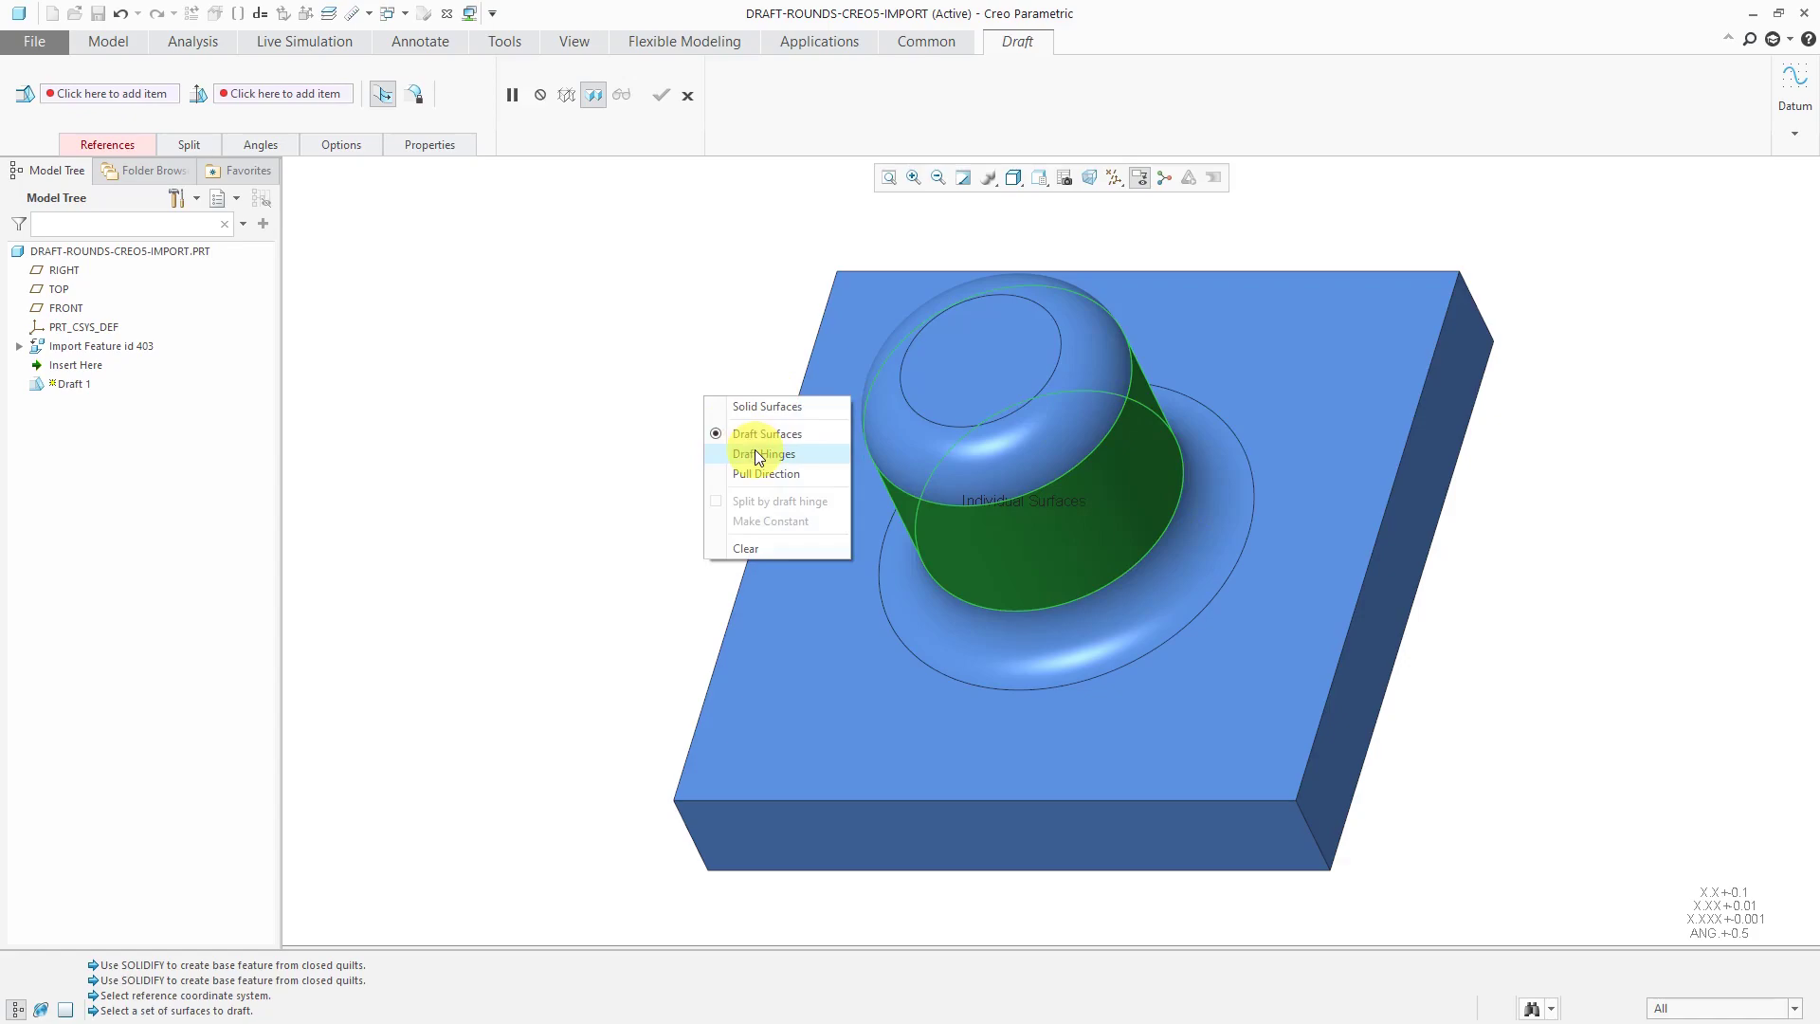
pyautogui.click(763, 454)
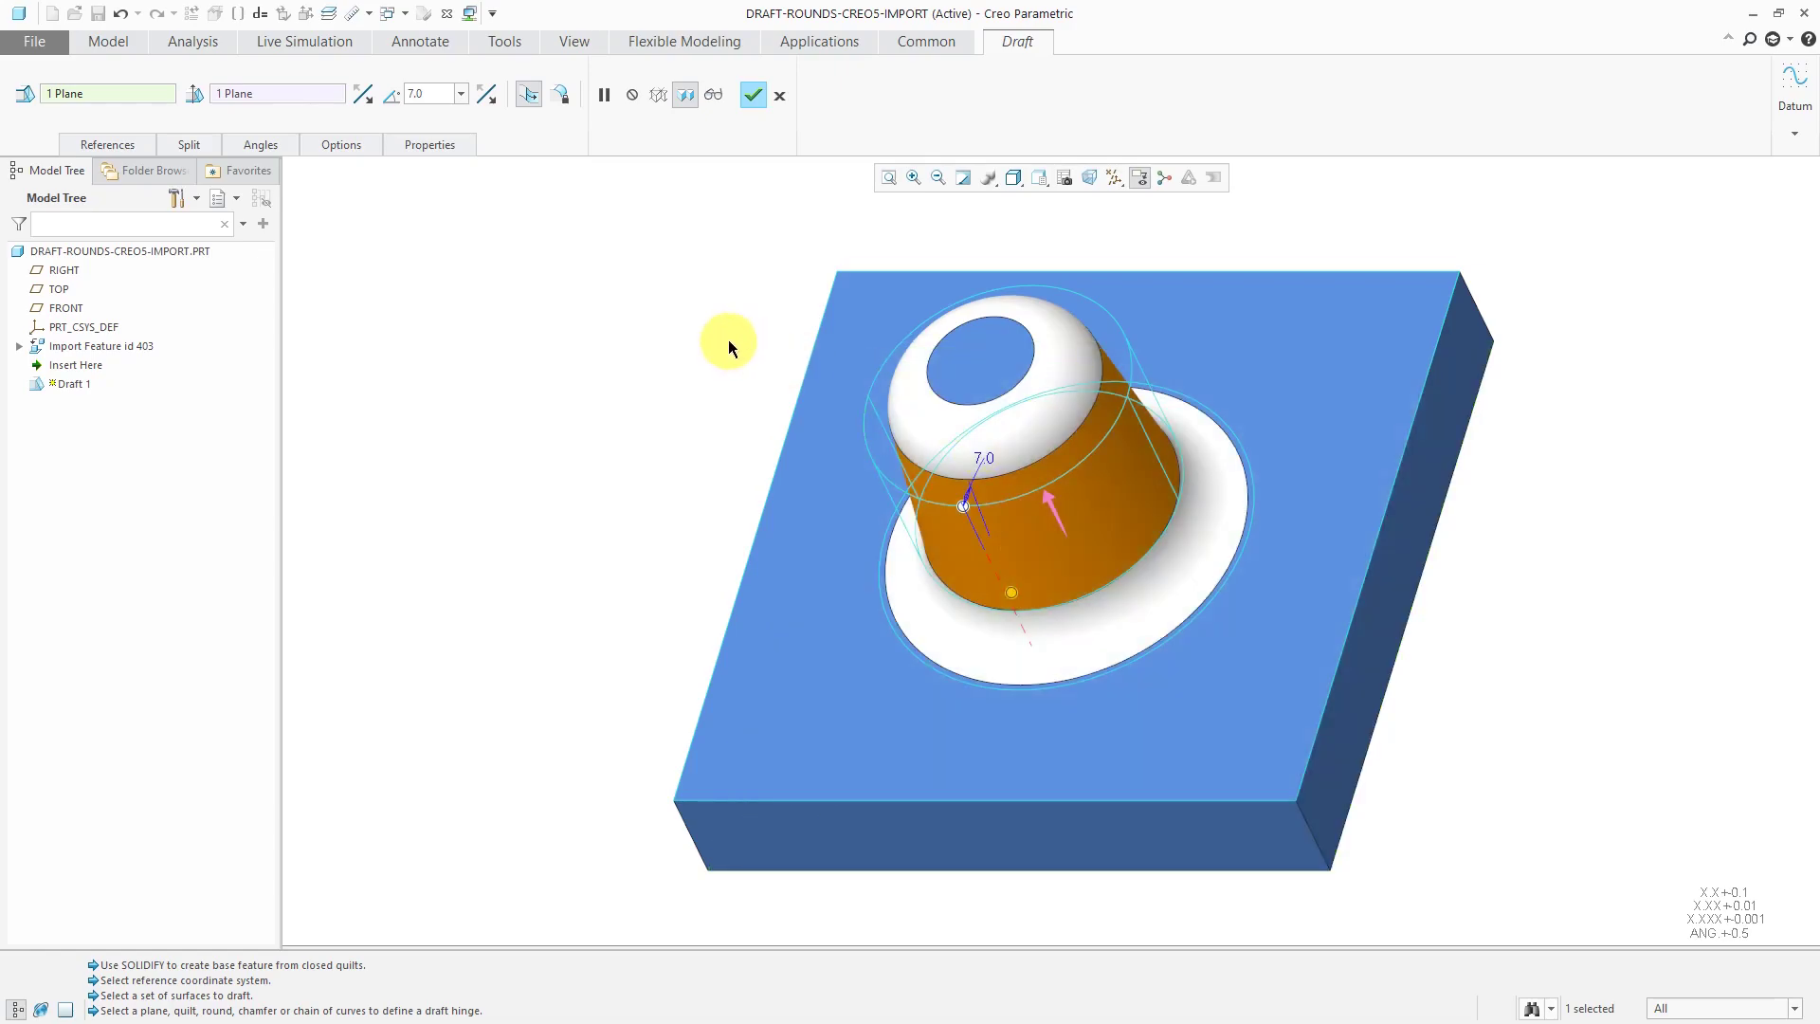
pyautogui.click(752, 95)
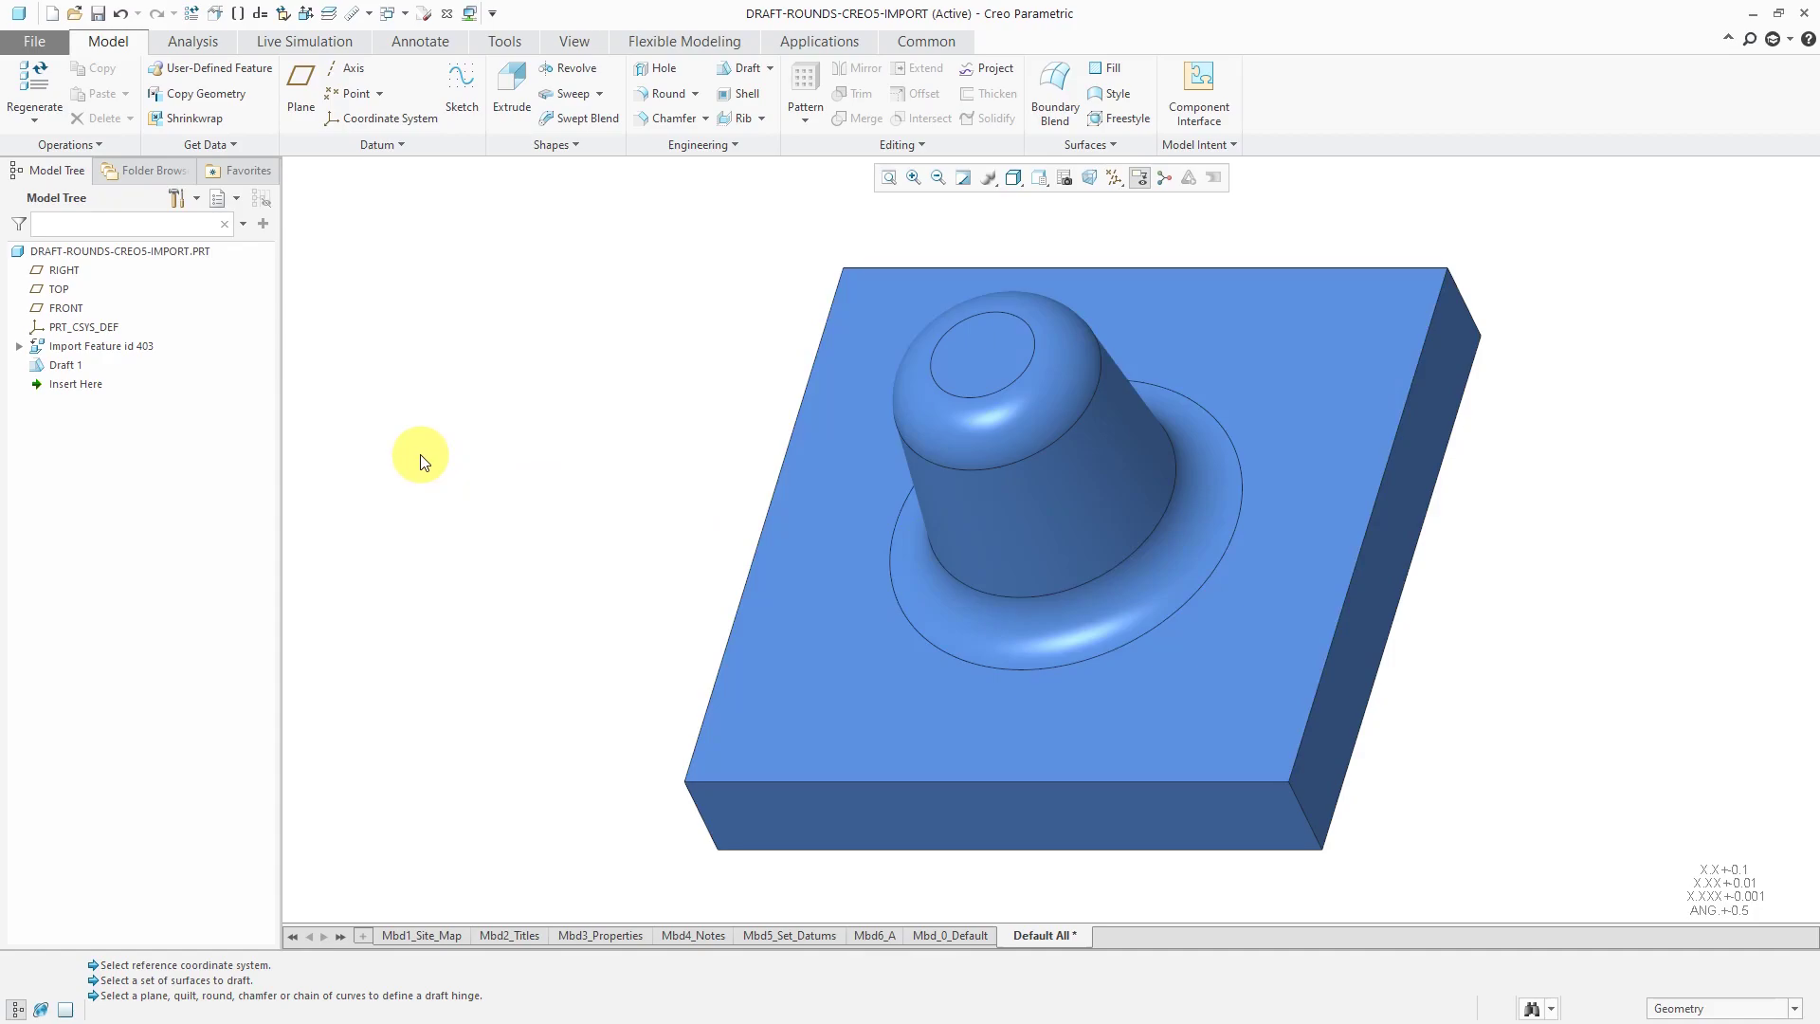
pyautogui.moveTo(661, 345)
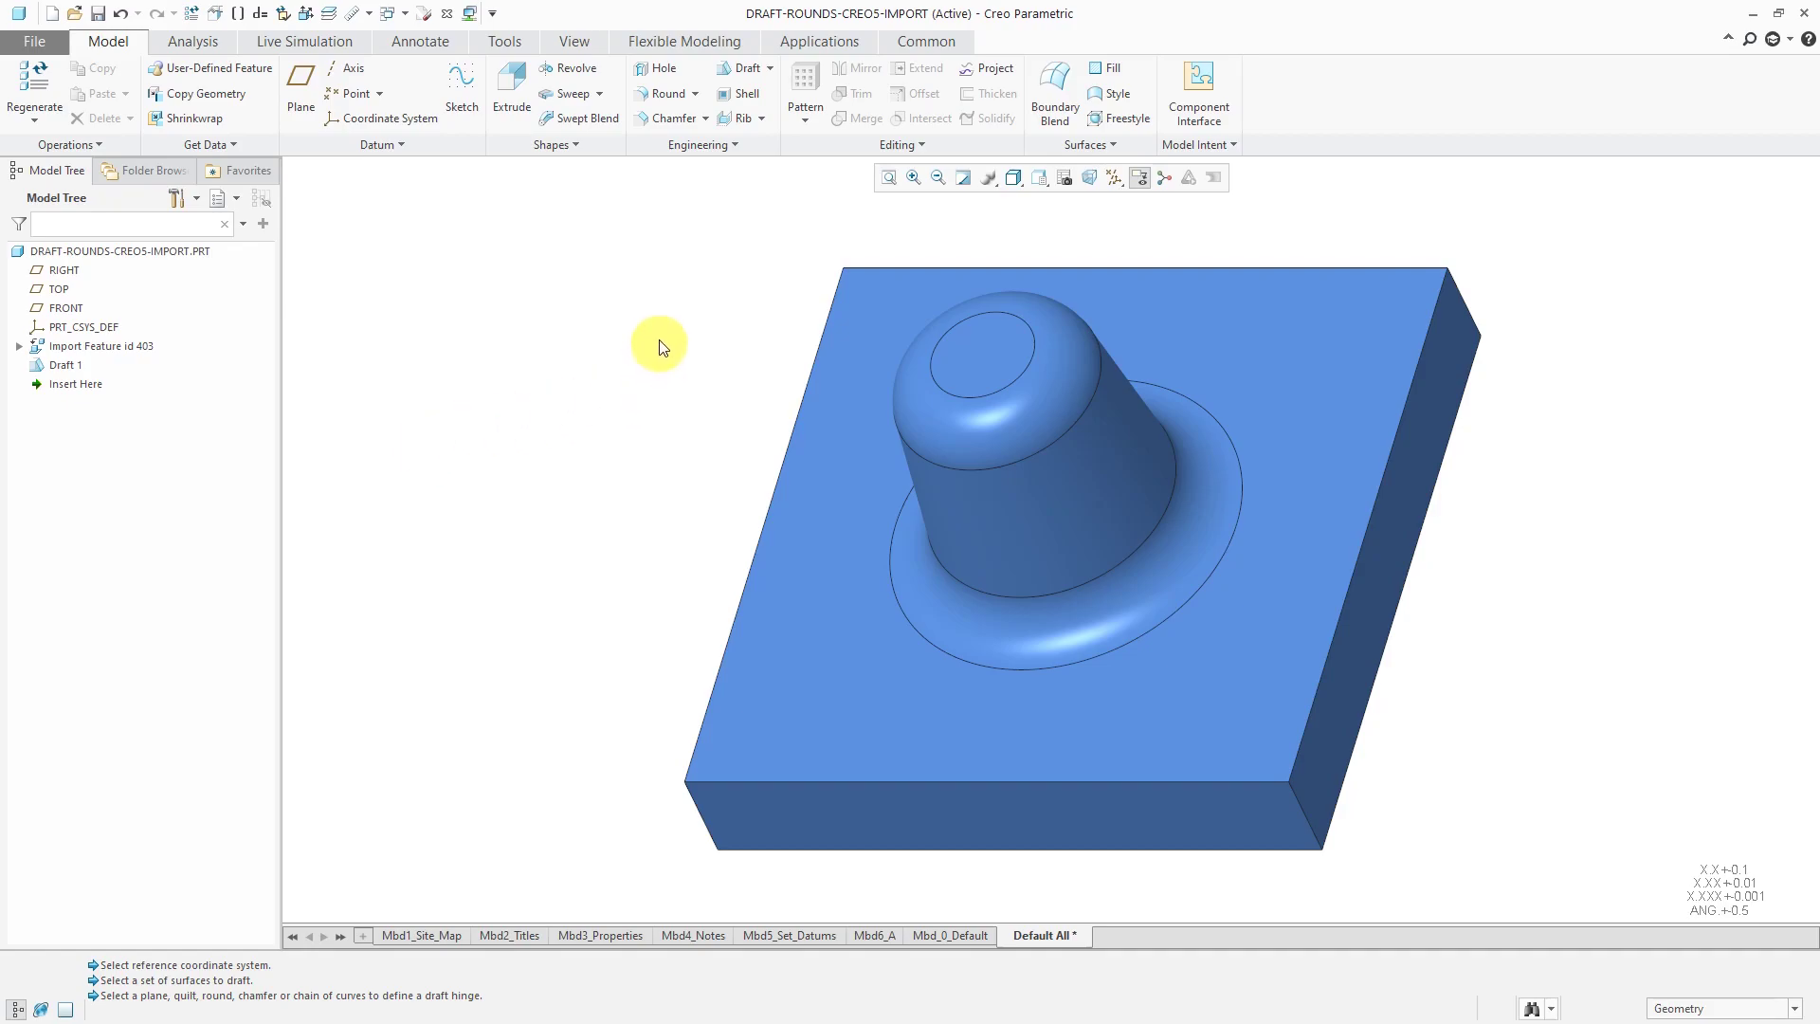
pyautogui.moveTo(882, 151)
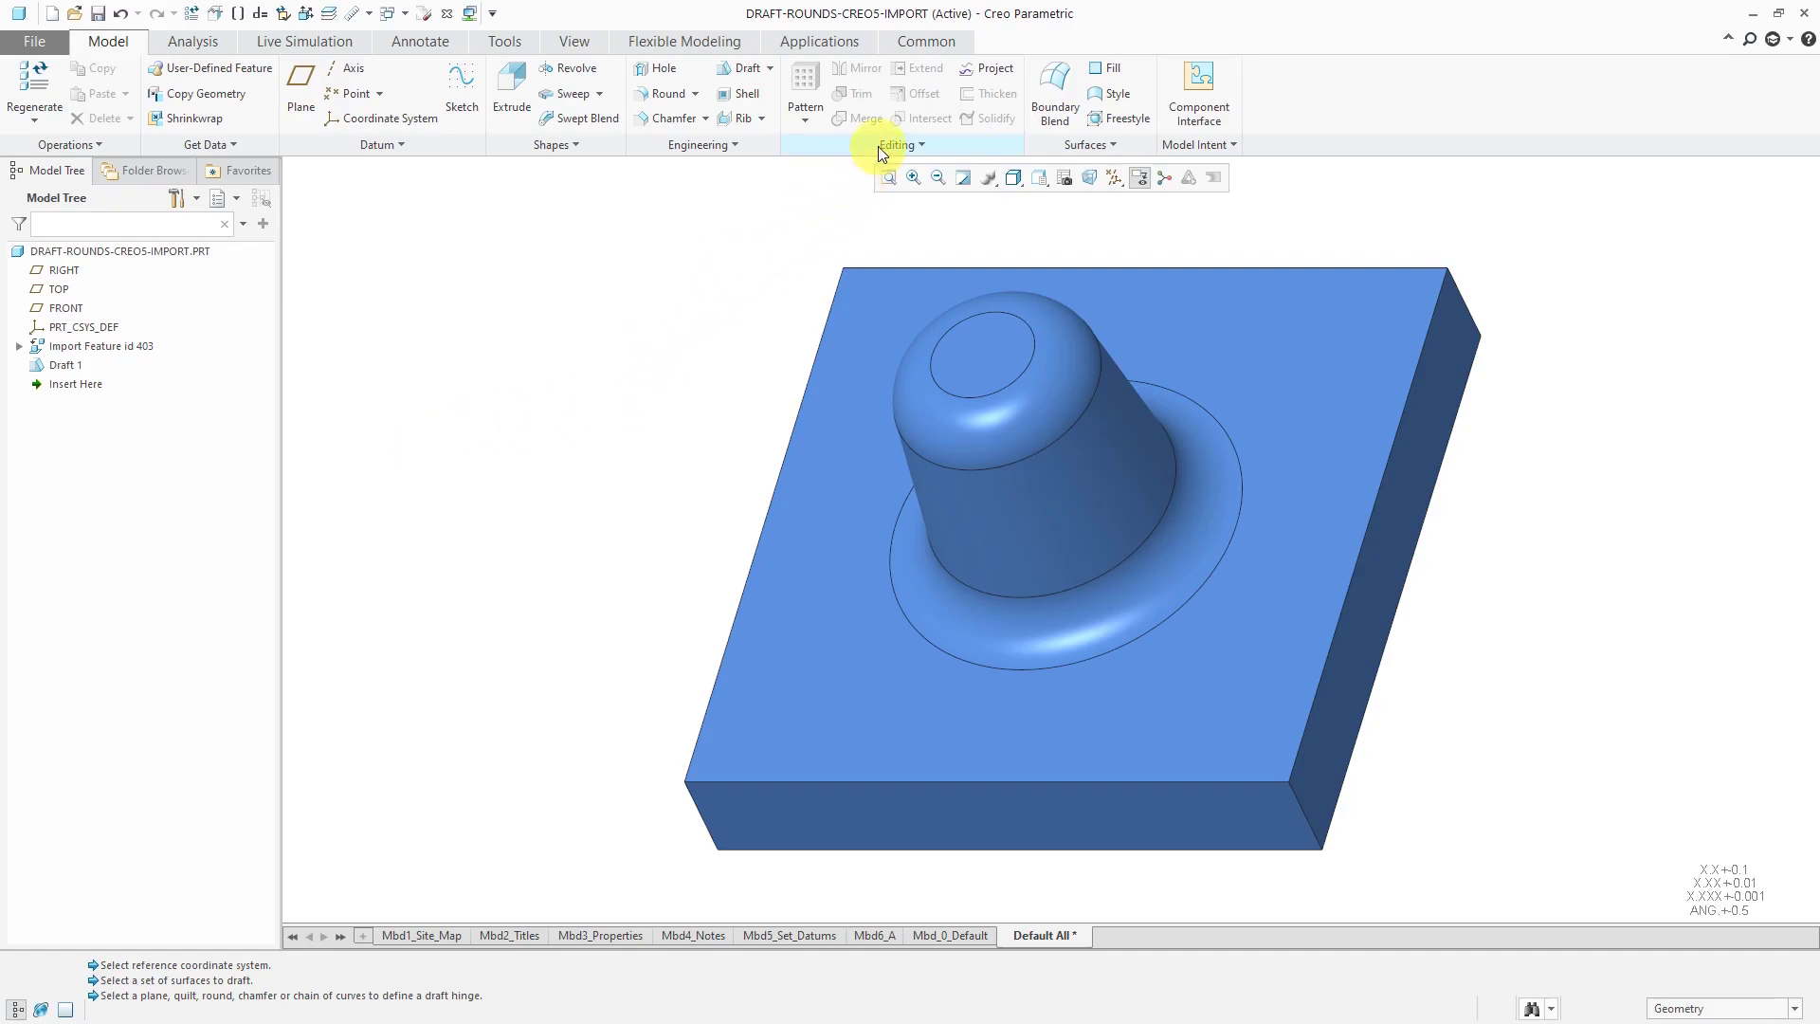
# - Suppress Draft 1 and apply Remove Surface to the selected round surfaces
pyautogui.click(62, 365)
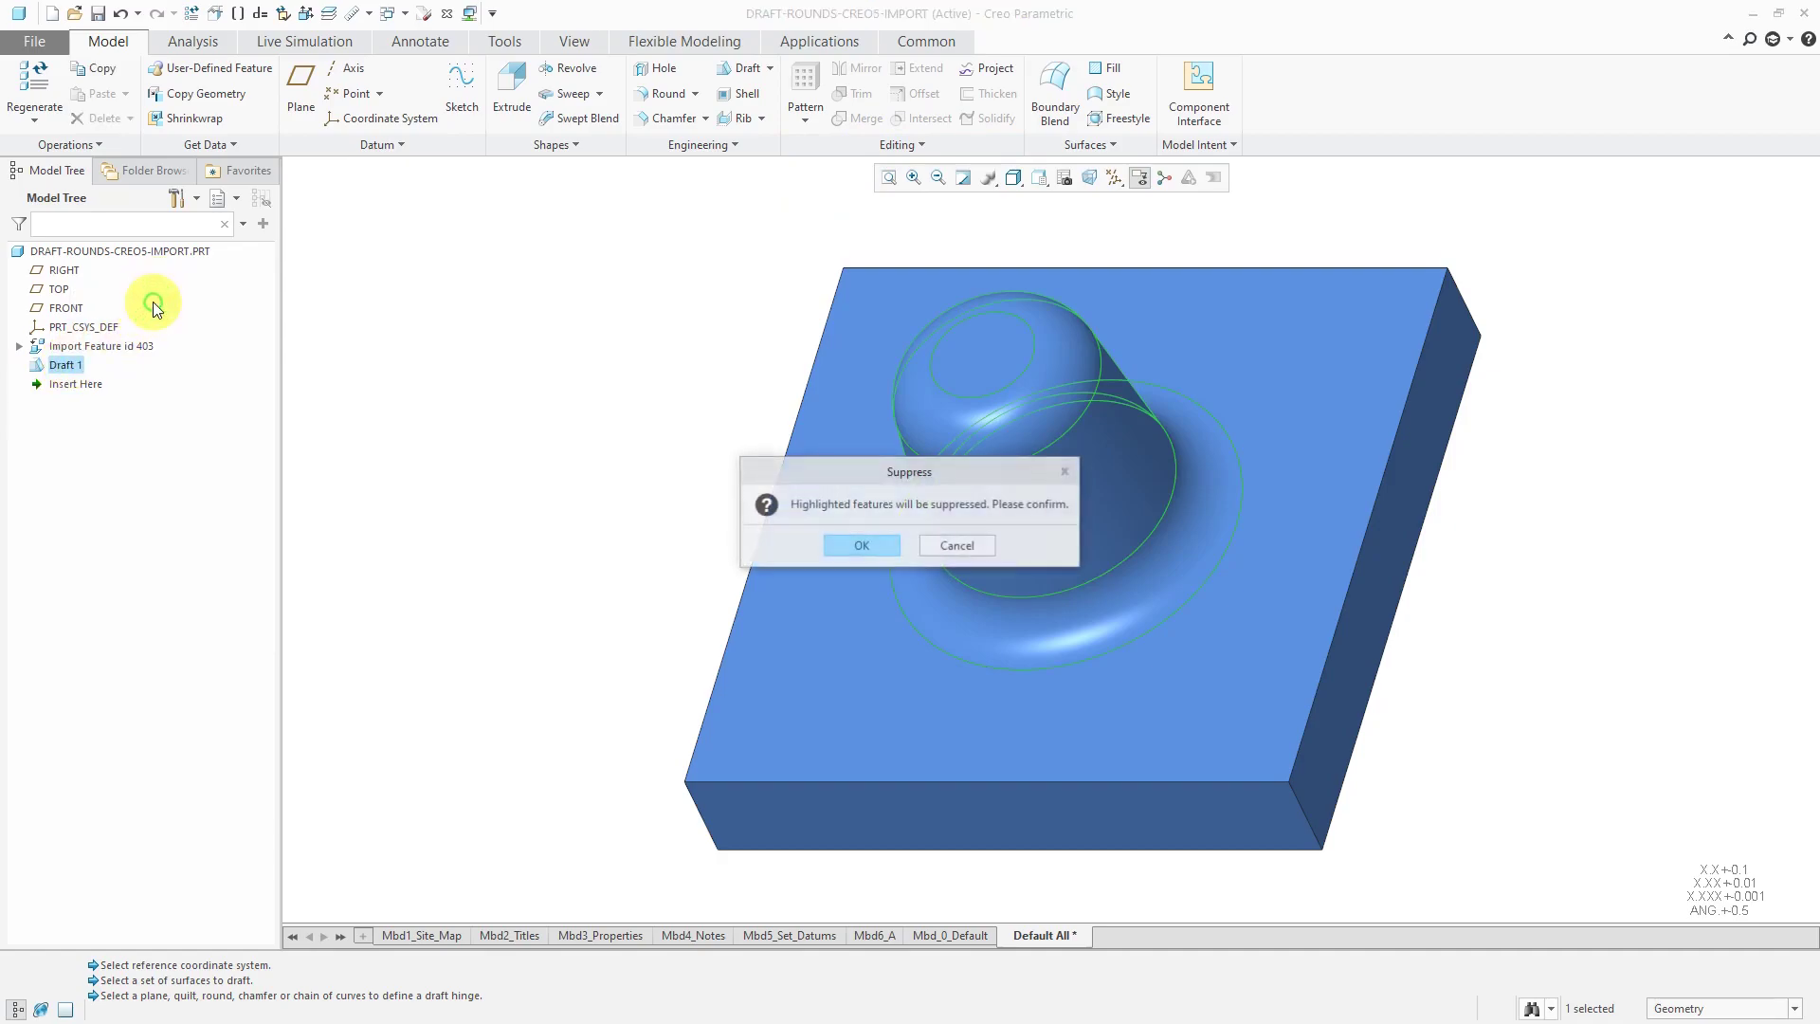
pyautogui.click(859, 545)
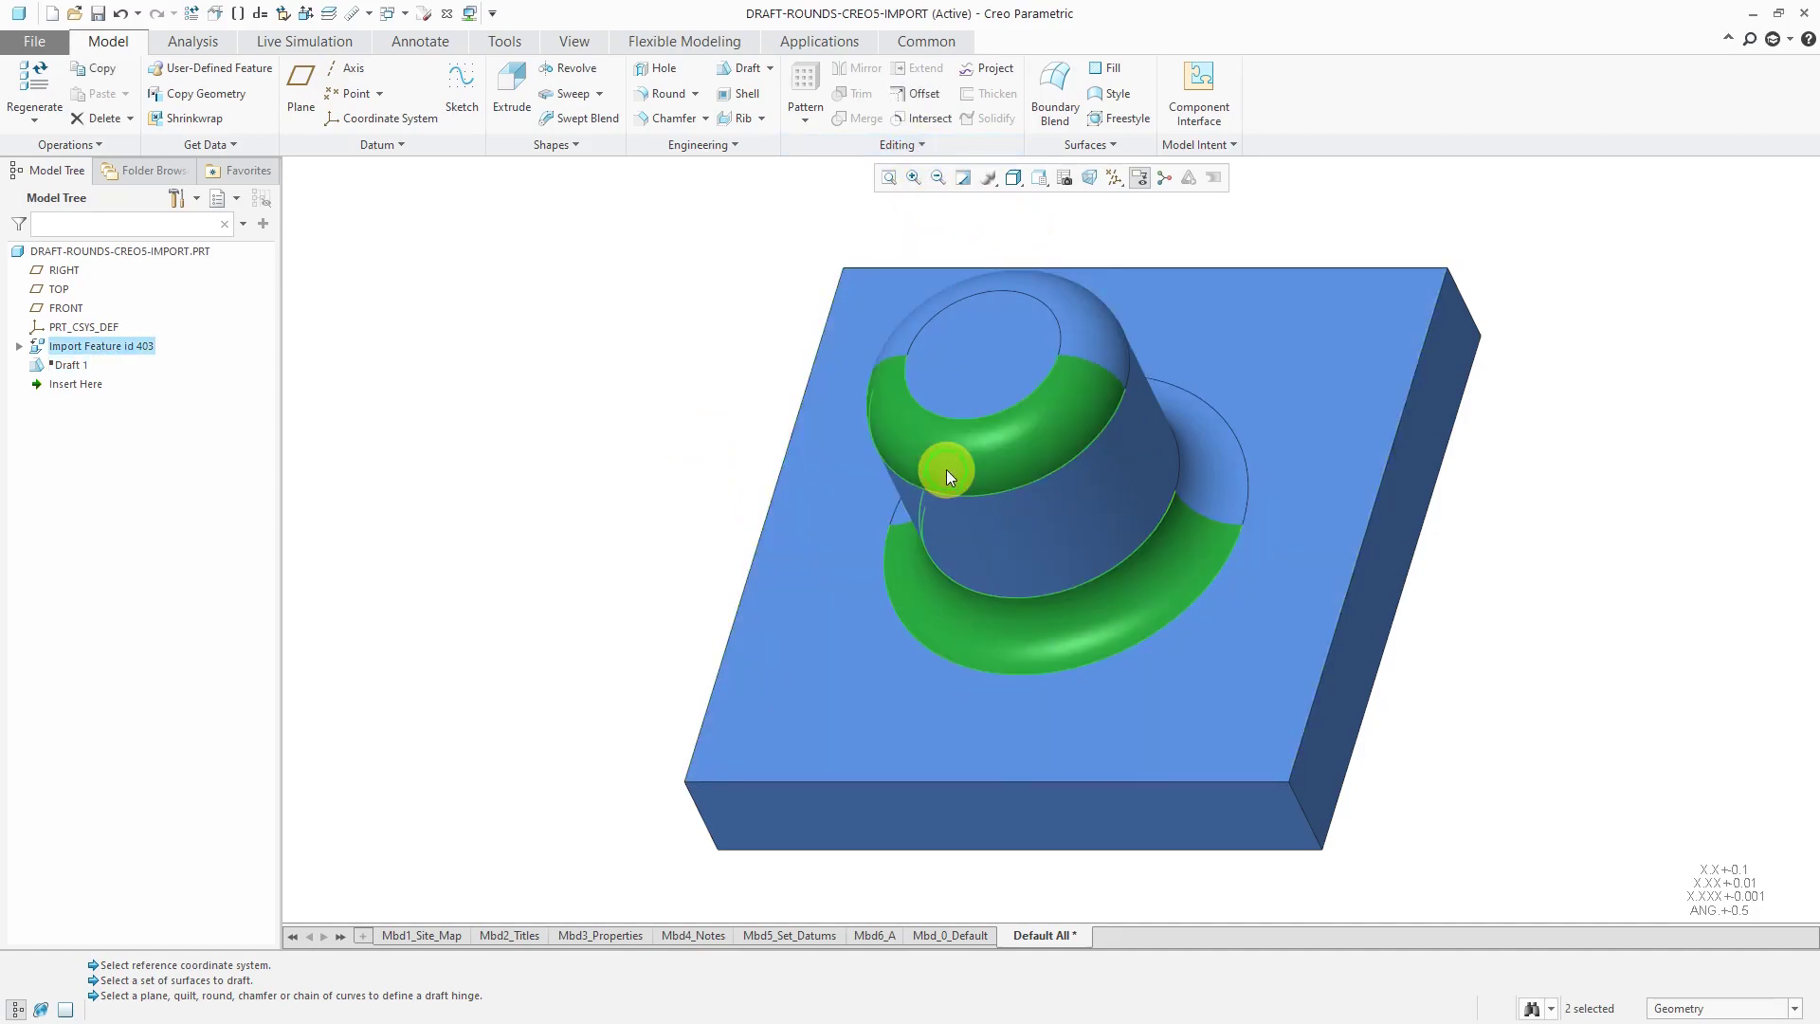
pyautogui.rightClick(947, 476)
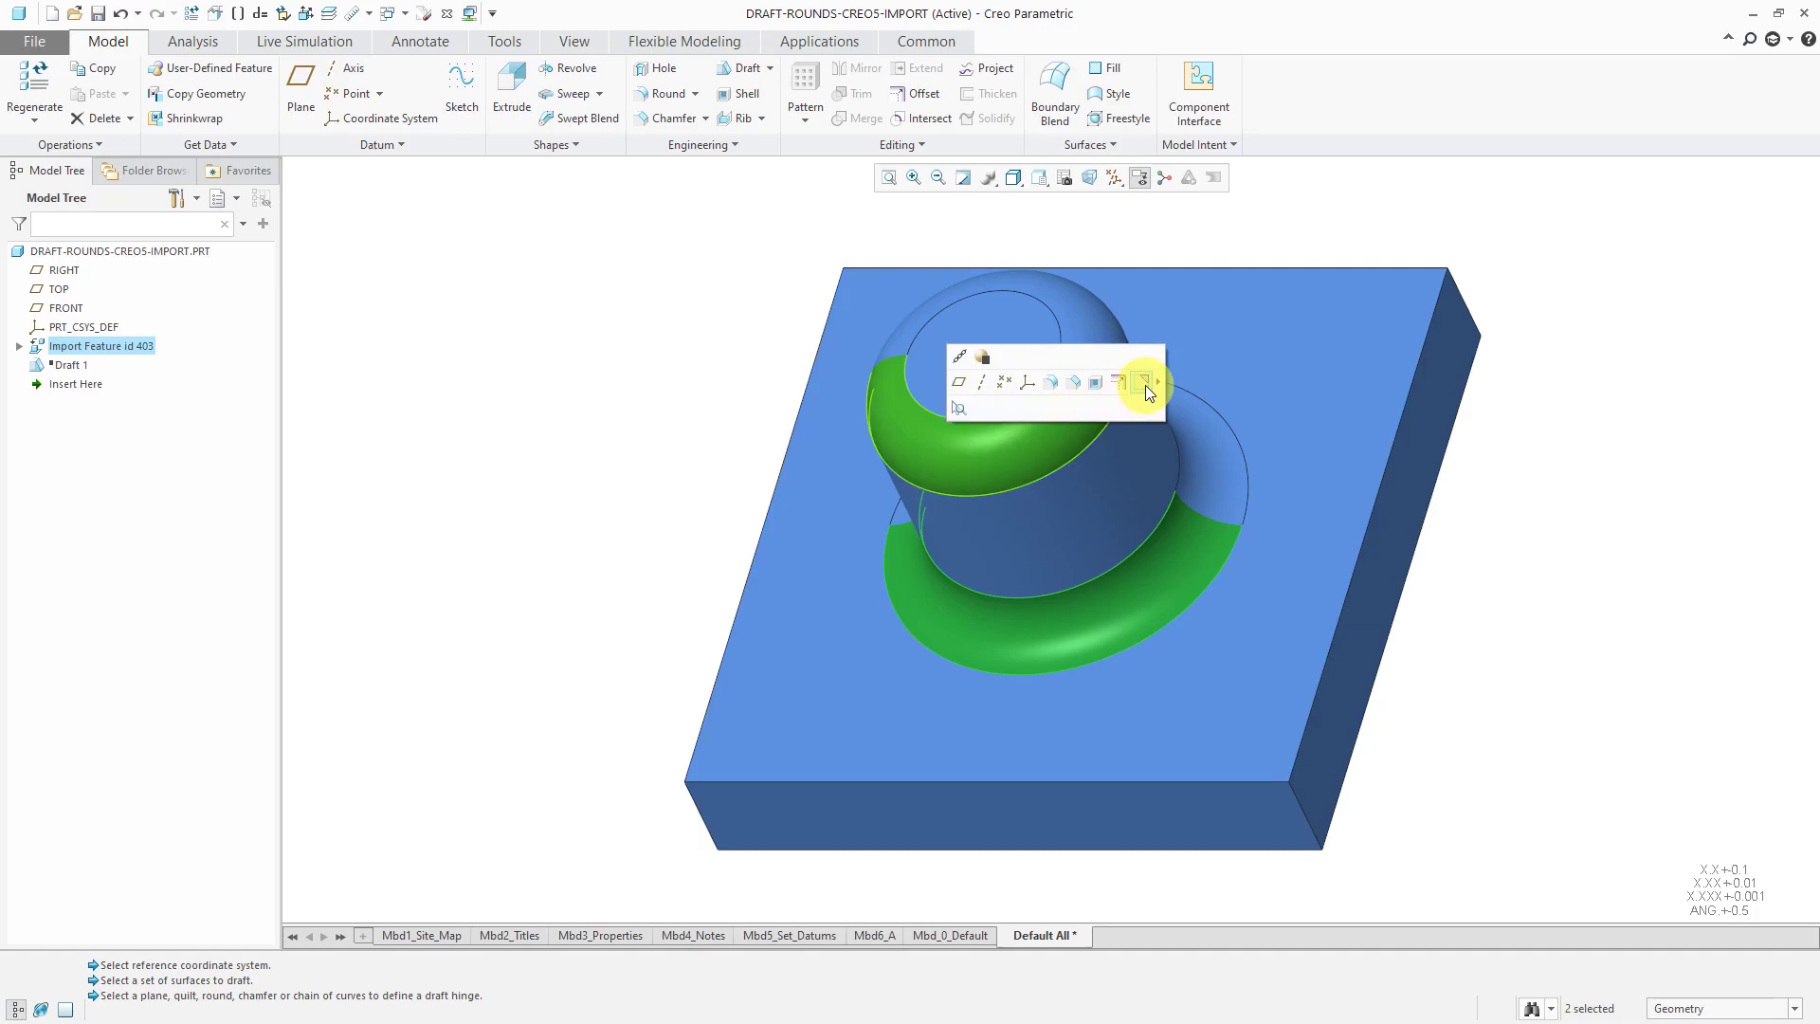
pyautogui.click(1145, 382)
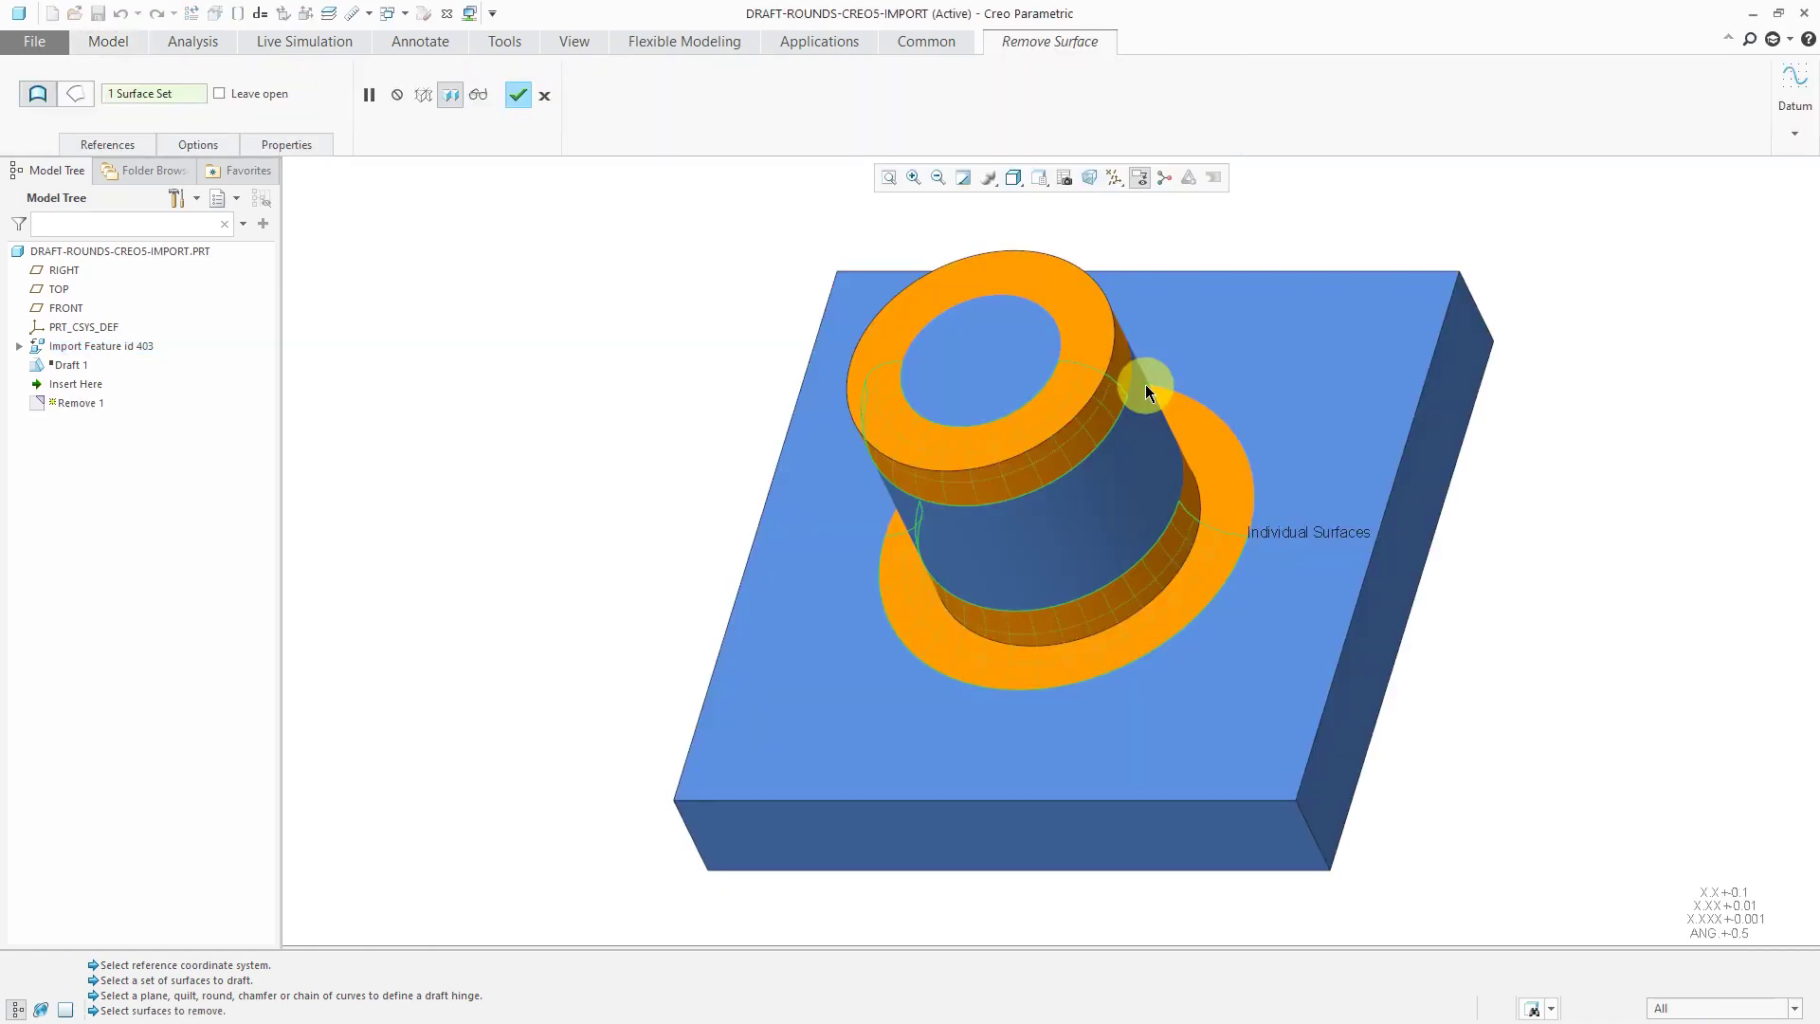